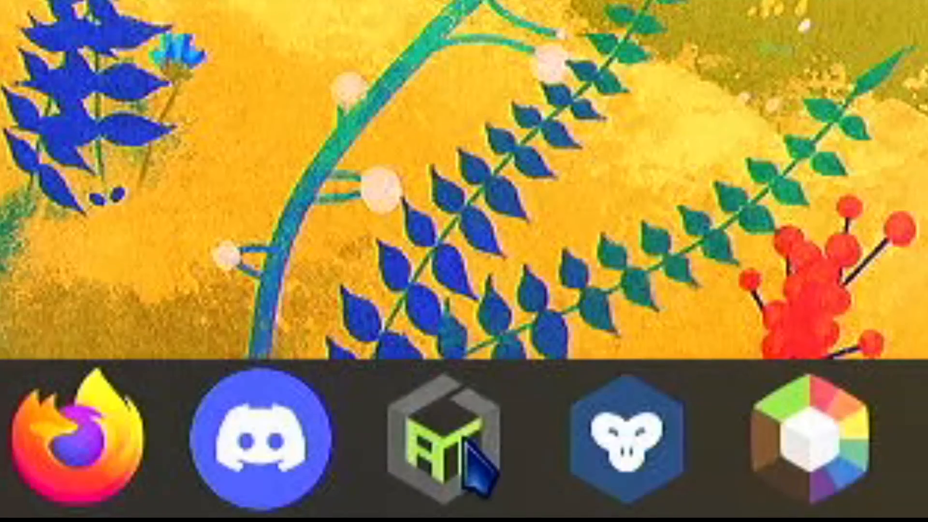
{"action": "mouse_move", "coordinate": [437, 438]}
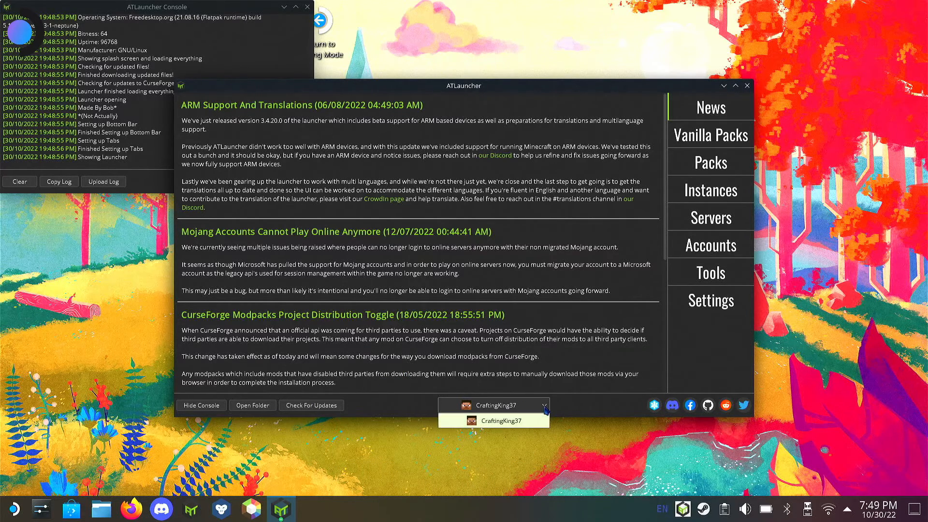
Keep the current account and show the Minecraft 1.19.2 and RLCraft 2.9.1c instances.
{"action": "left_click", "coordinate": [493, 420]}
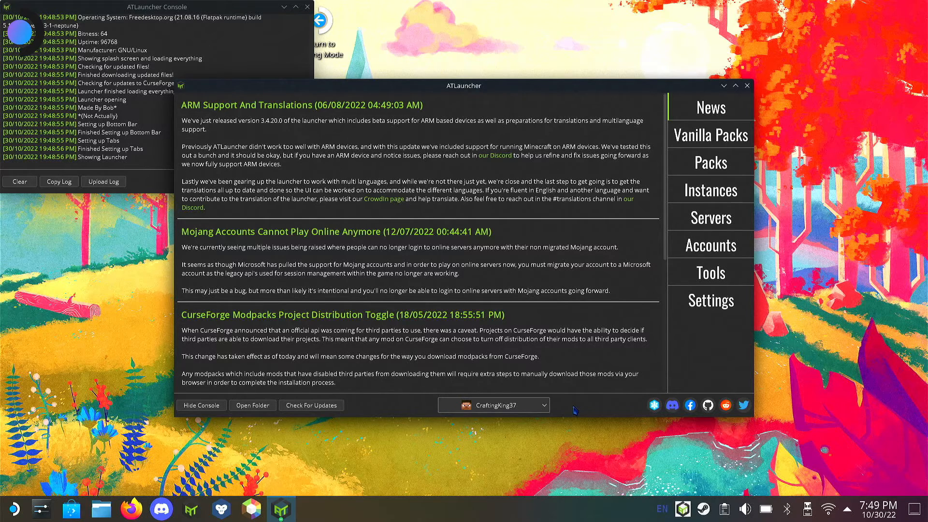
{"action": "mouse_move", "coordinate": [686, 224]}
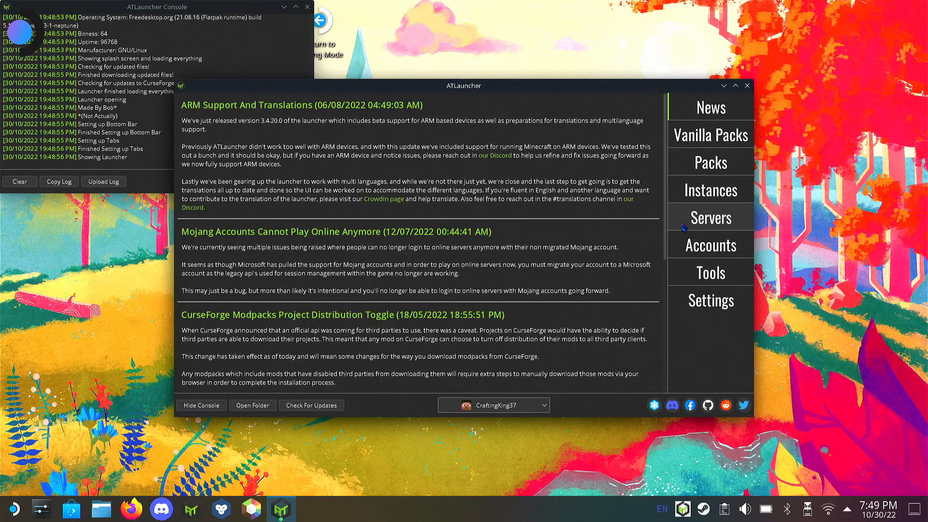
{"action": "left_click", "coordinate": [711, 190]}
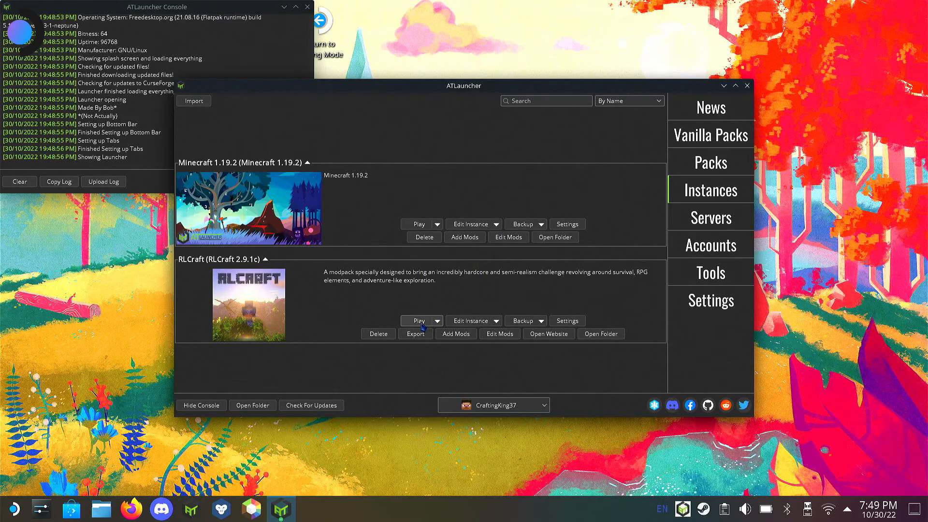
{"action": "left_click", "coordinate": [418, 320]}
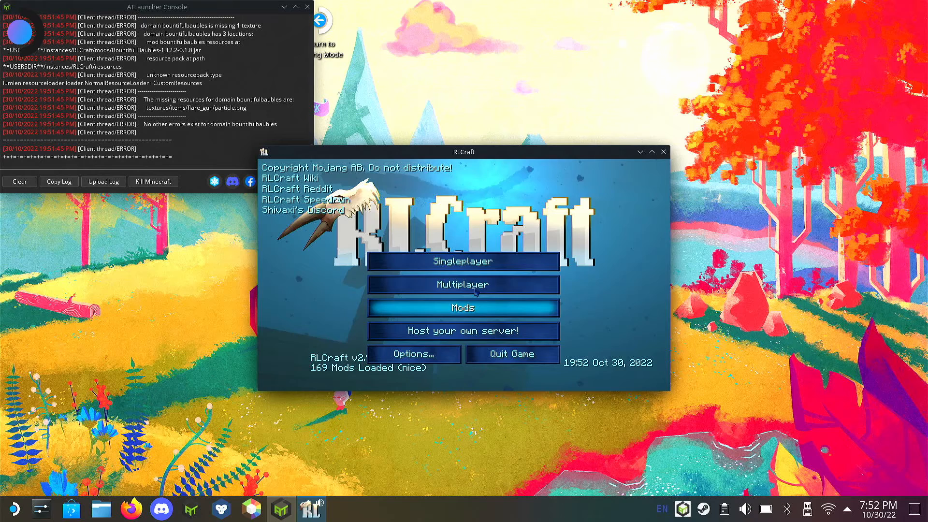
{"action": "left_click", "coordinate": [463, 261]}
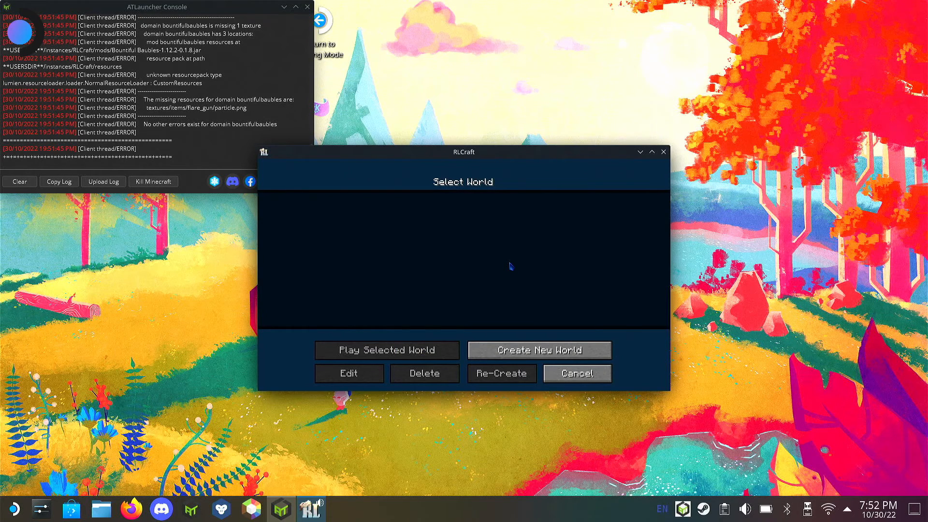
{"action": "left_click", "coordinate": [575, 372]}
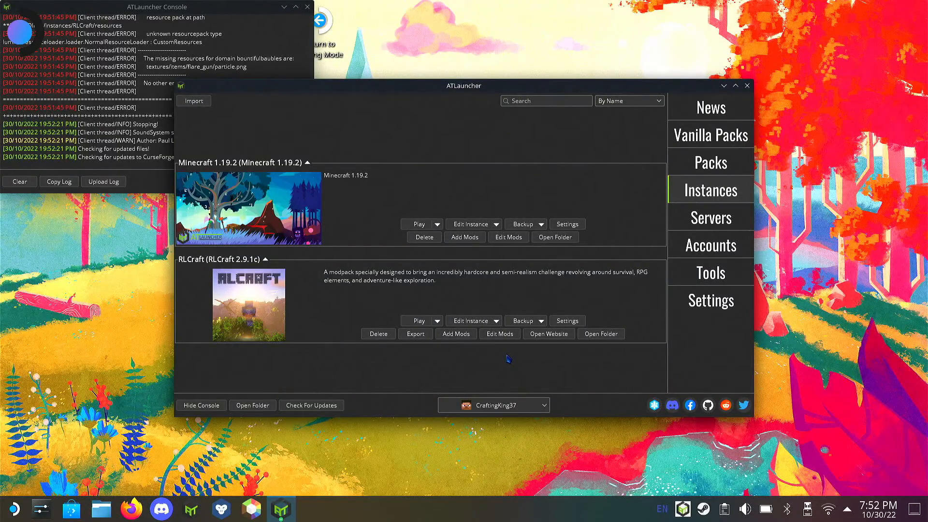
{"action": "mouse_move", "coordinate": [710, 217]}
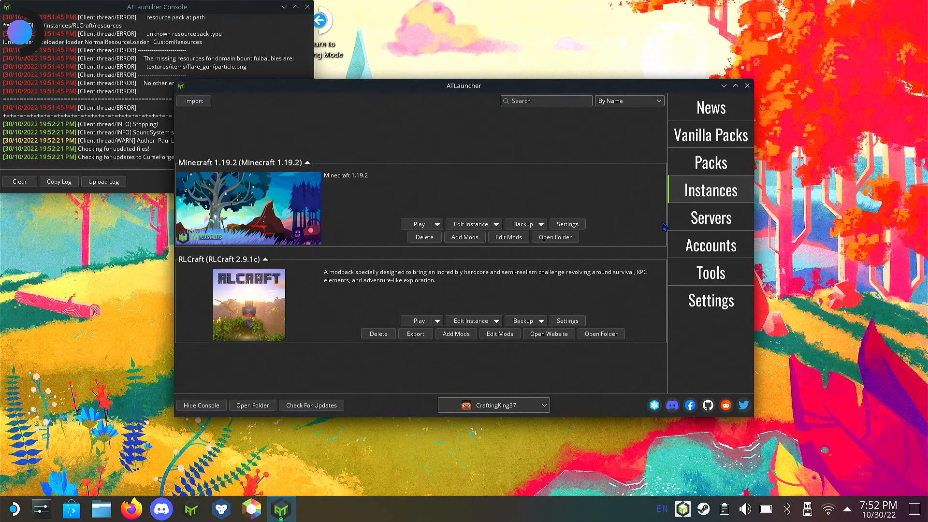
{"action": "mouse_move", "coordinate": [710, 217]}
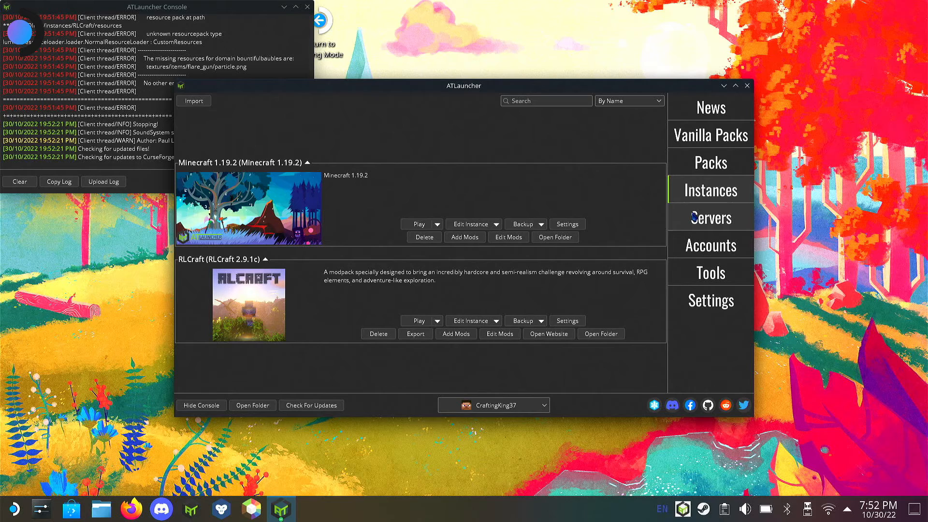
{"action": "mouse_move", "coordinate": [700, 222]}
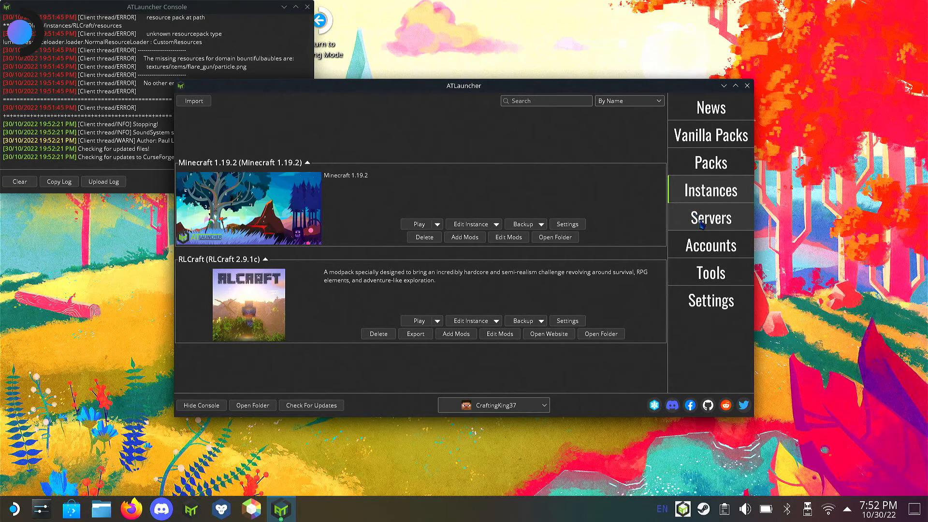
{"action": "mouse_move", "coordinate": [710, 272]}
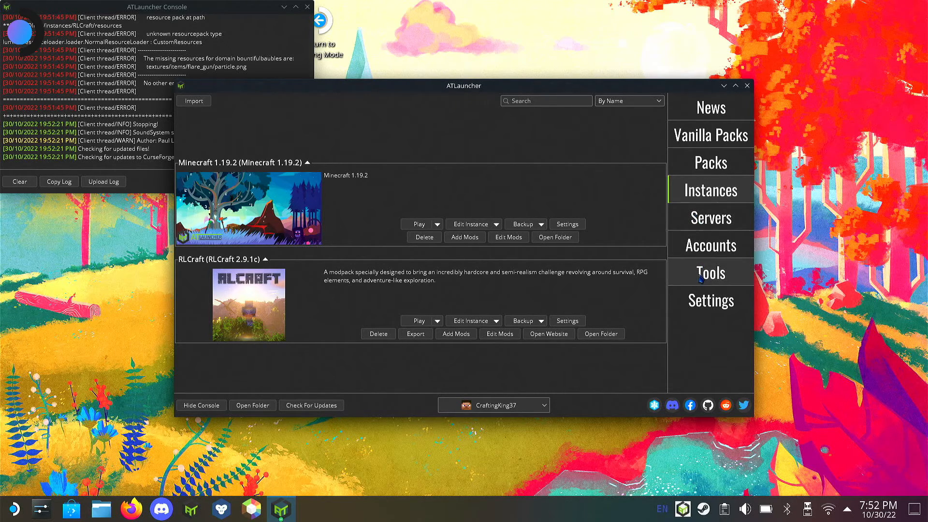
{"action": "mouse_move", "coordinate": [710, 217]}
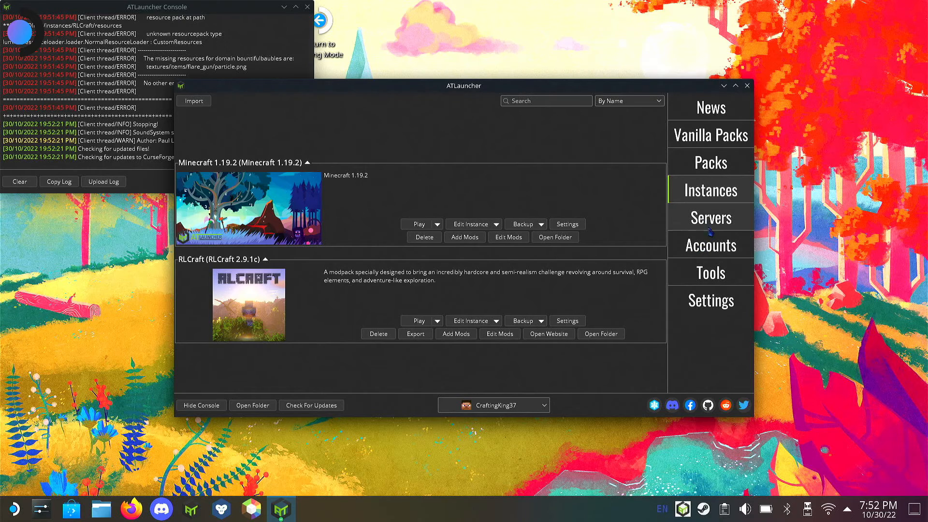
Open Packs, choose the CurseForge source, and scroll the RLCraft-led modpack list.
{"action": "left_click", "coordinate": [710, 161]}
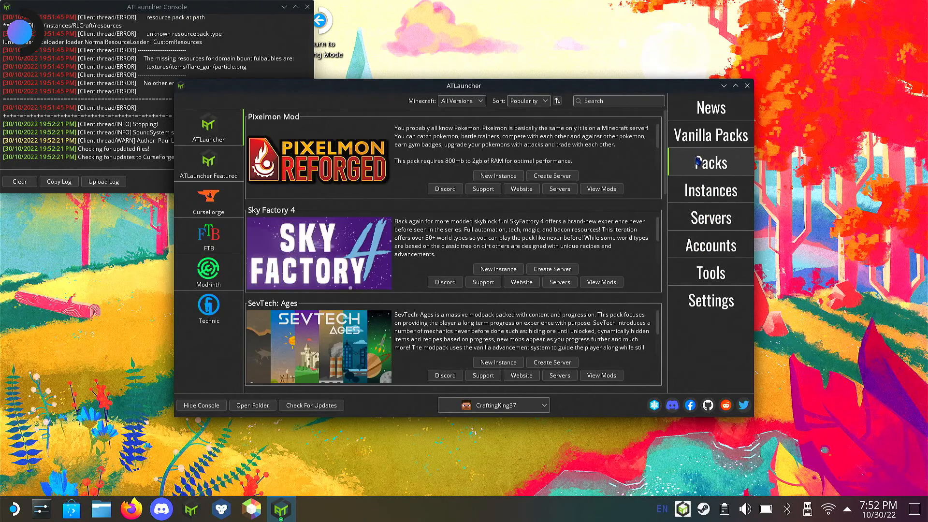
{"action": "mouse_move", "coordinate": [209, 201]}
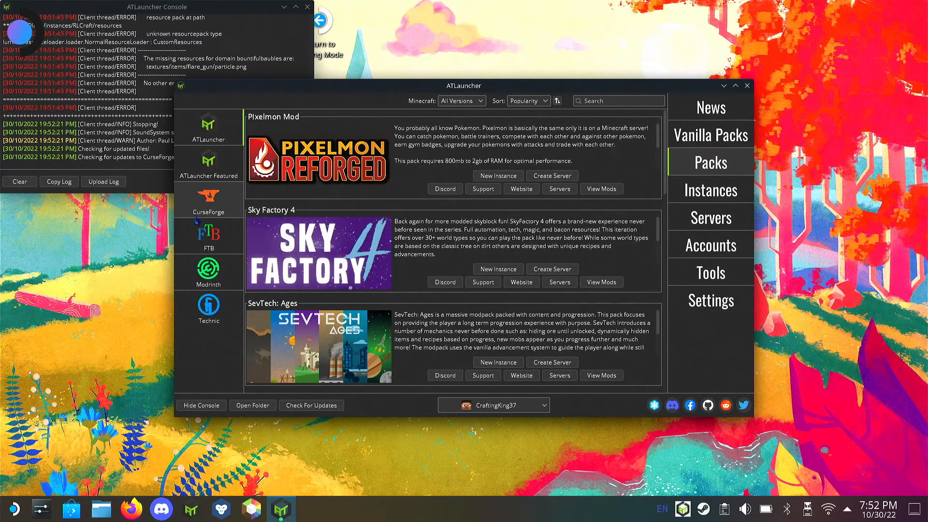
{"action": "left_click", "coordinate": [208, 200]}
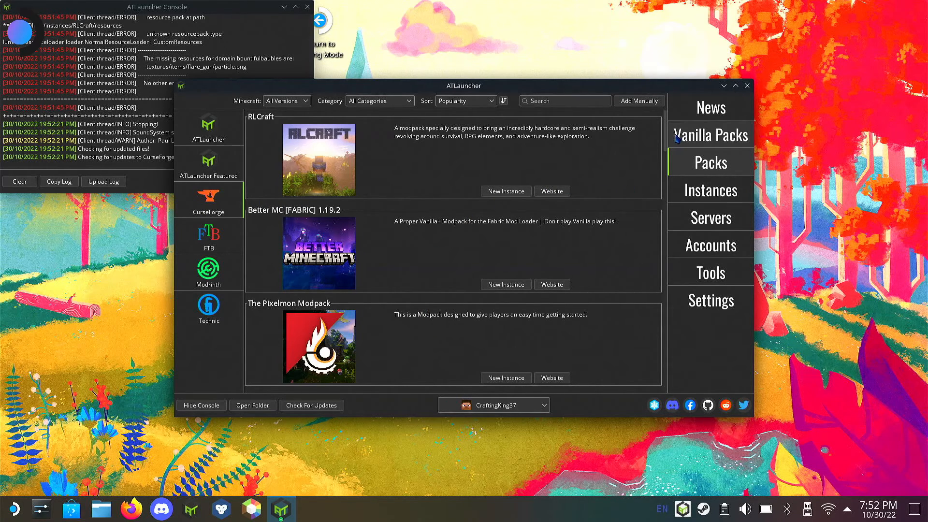
{"action": "scroll", "scroll_direction": "down", "scroll_amount": 3}
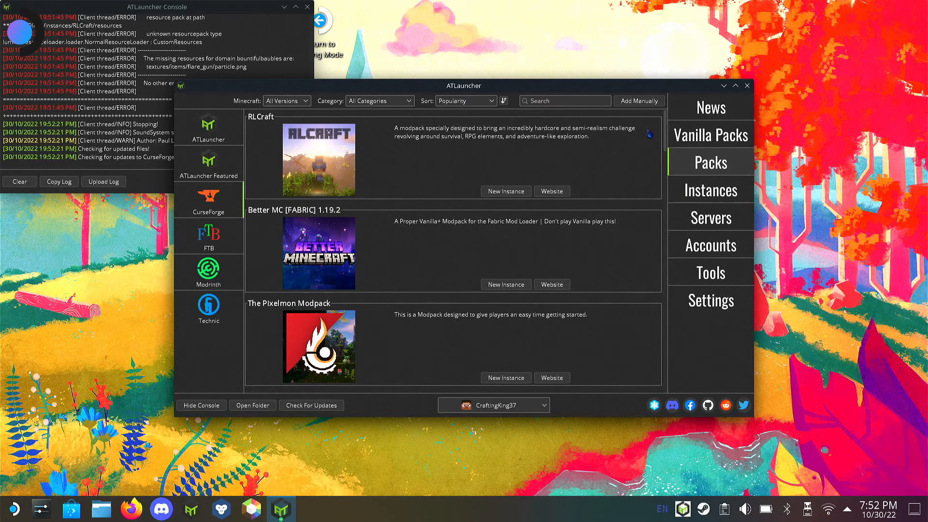
{"action": "mouse_move", "coordinate": [435, 287]}
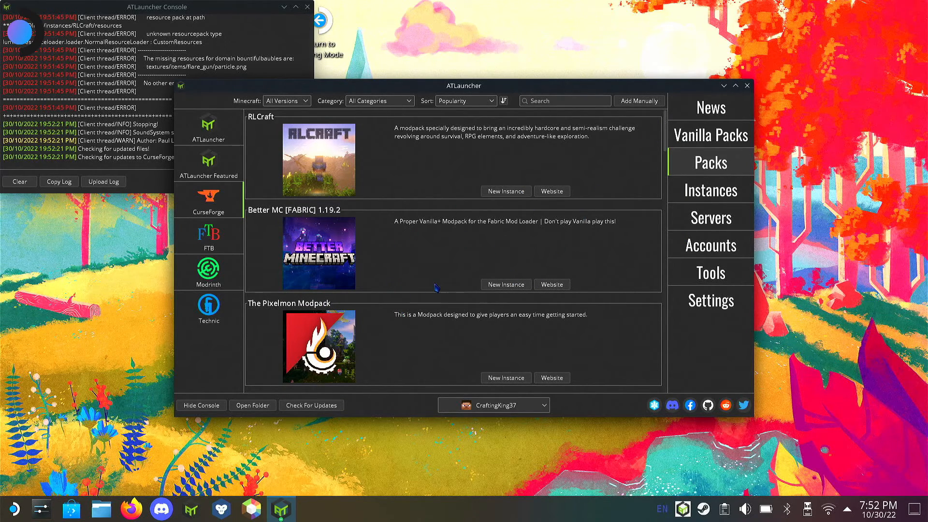
{"action": "mouse_move", "coordinate": [492, 235]}
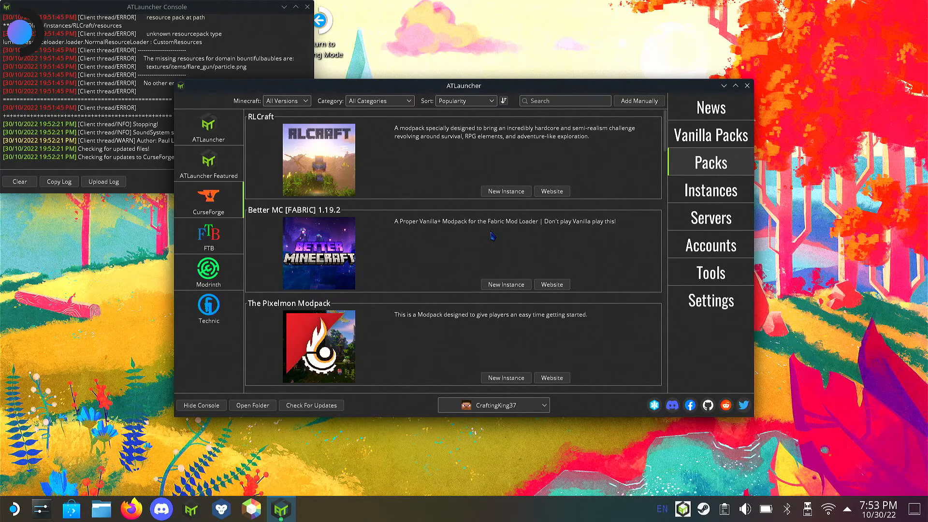
{"action": "mouse_move", "coordinate": [580, 355]}
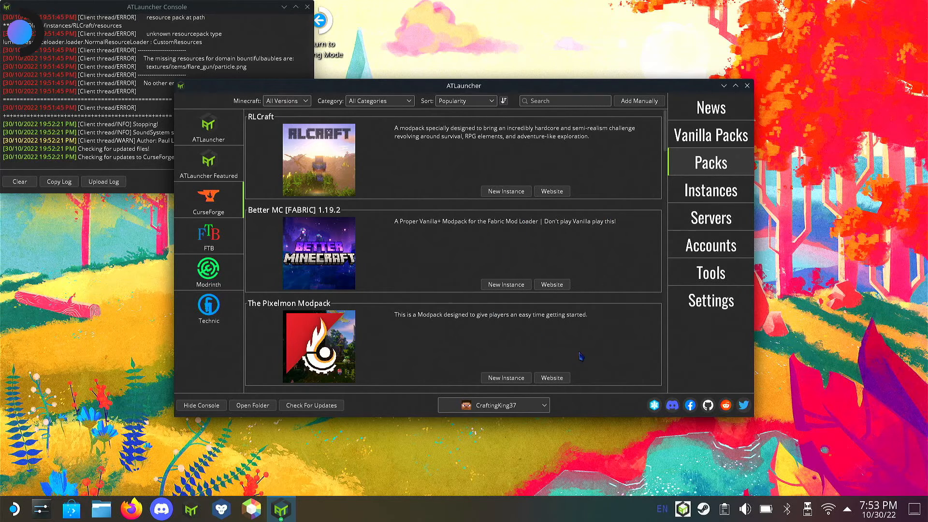
Switch back to the Instances page listing Minecraft 1.19.2 and RLCraft 2.9.1c.
{"action": "left_click", "coordinate": [711, 189]}
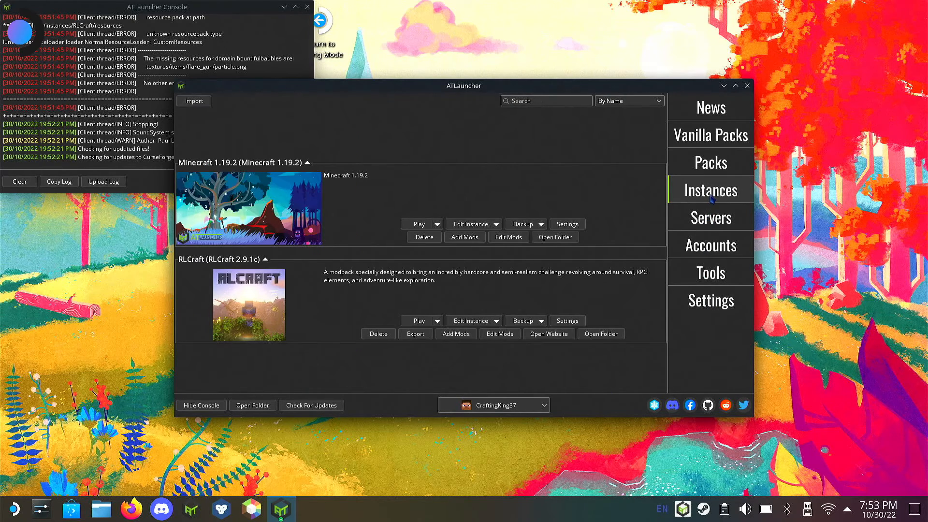
{"action": "mouse_move", "coordinate": [612, 285]}
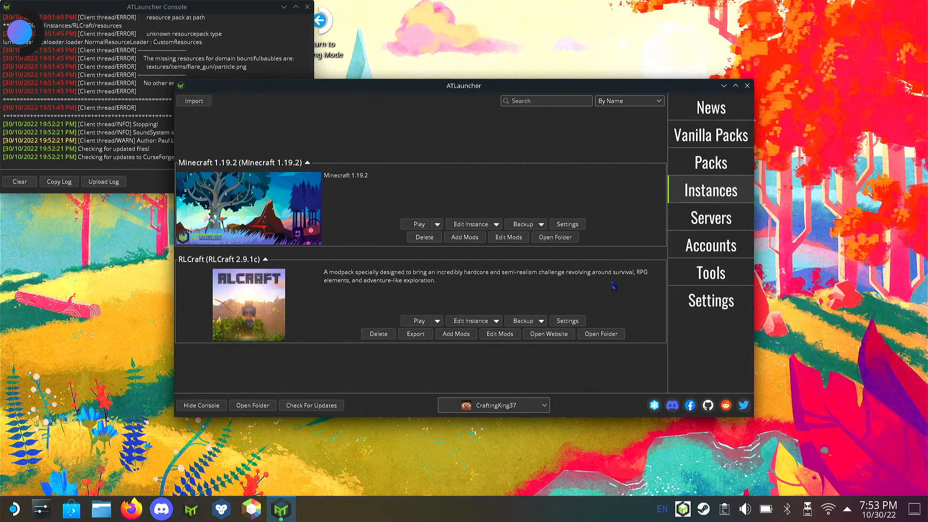
{"action": "mouse_move", "coordinate": [710, 135]}
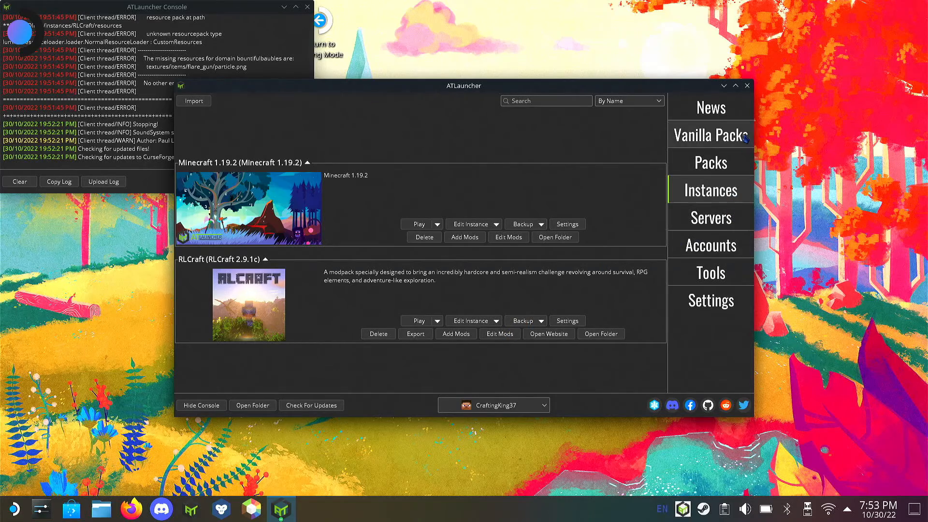
{"action": "mouse_move", "coordinate": [435, 396]}
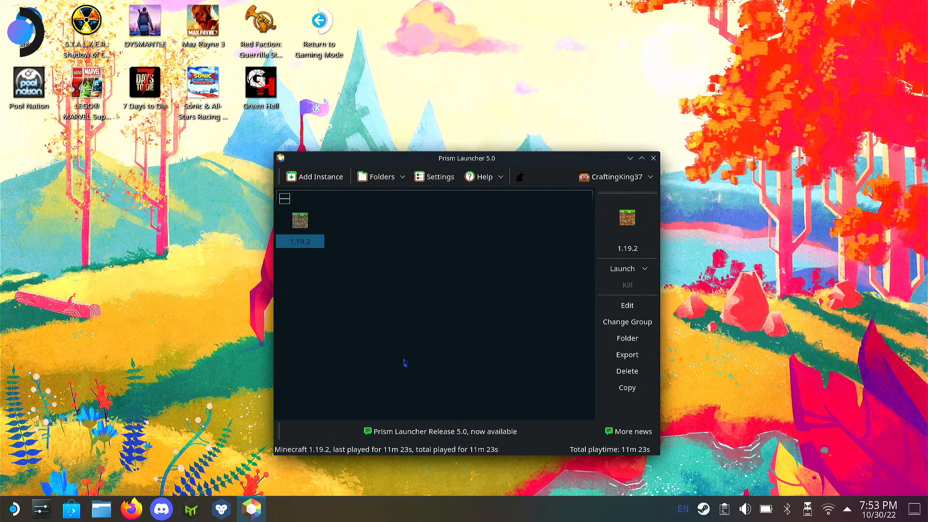
{"action": "mouse_move", "coordinate": [285, 227]}
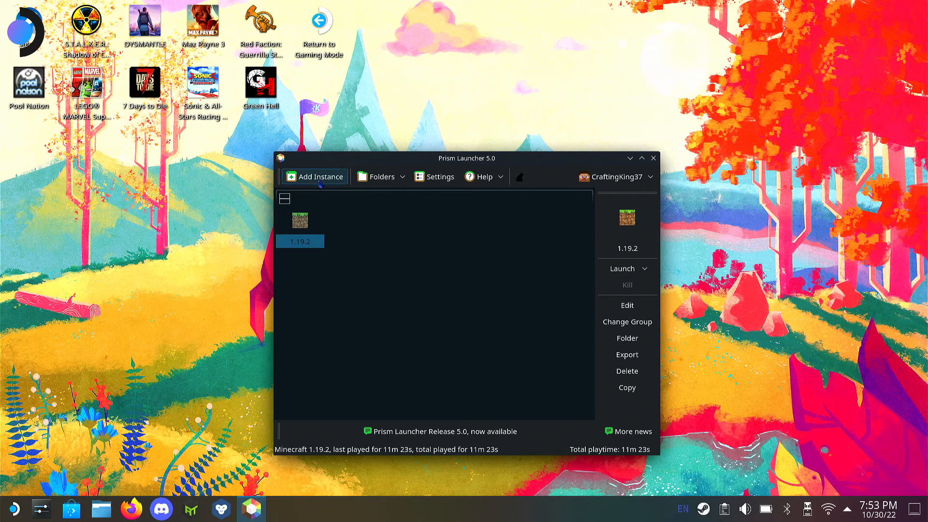
Add a new instance from CurseForge using the RLCraft 1.12.2 modpack version.
{"action": "left_click", "coordinate": [314, 176]}
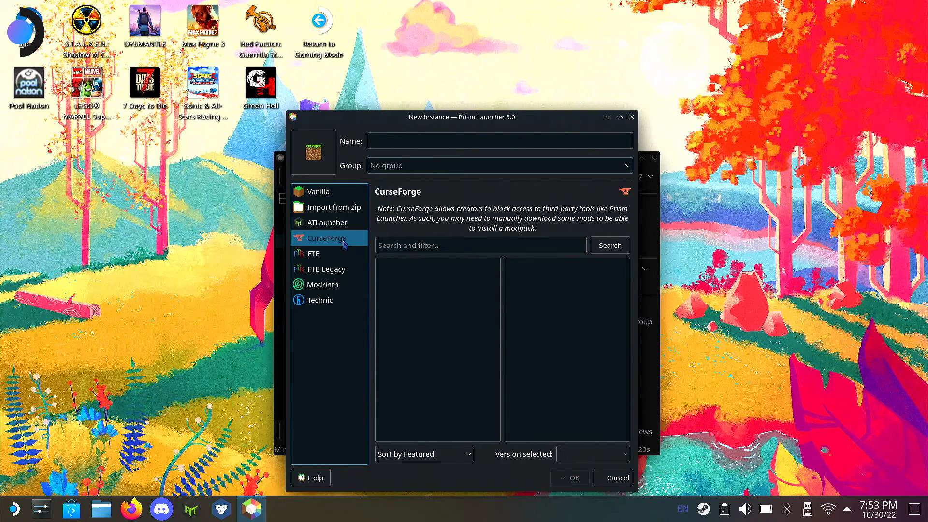
{"action": "left_click", "coordinate": [435, 271]}
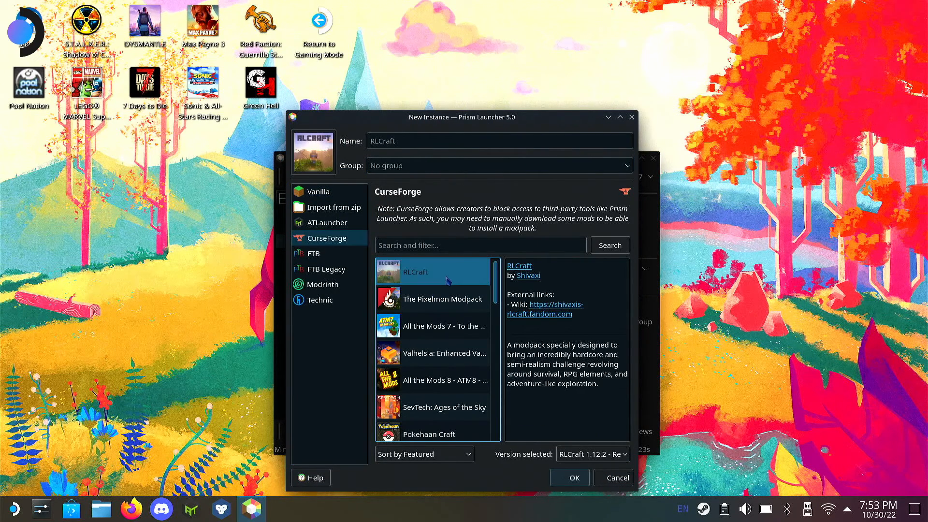
{"action": "mouse_move", "coordinate": [569, 477]}
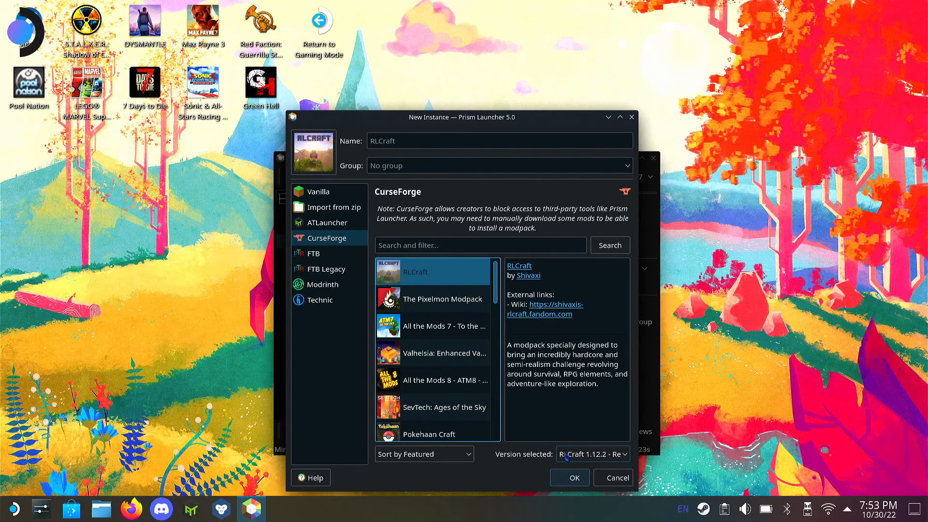
{"action": "left_click", "coordinate": [568, 477]}
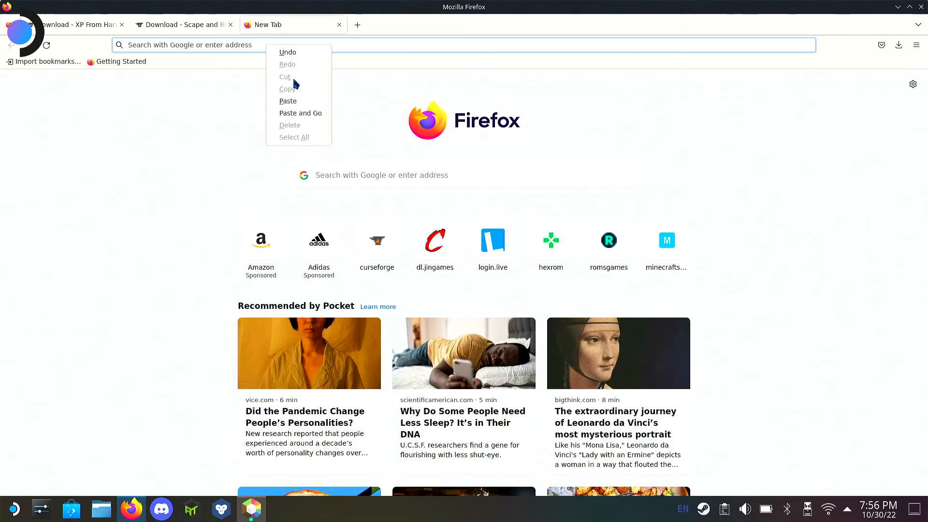
Download the XPFromHarvest, SRParasites, Locks and spartandefiled jars and reveal them in their folder.
{"action": "left_click", "coordinate": [300, 113]}
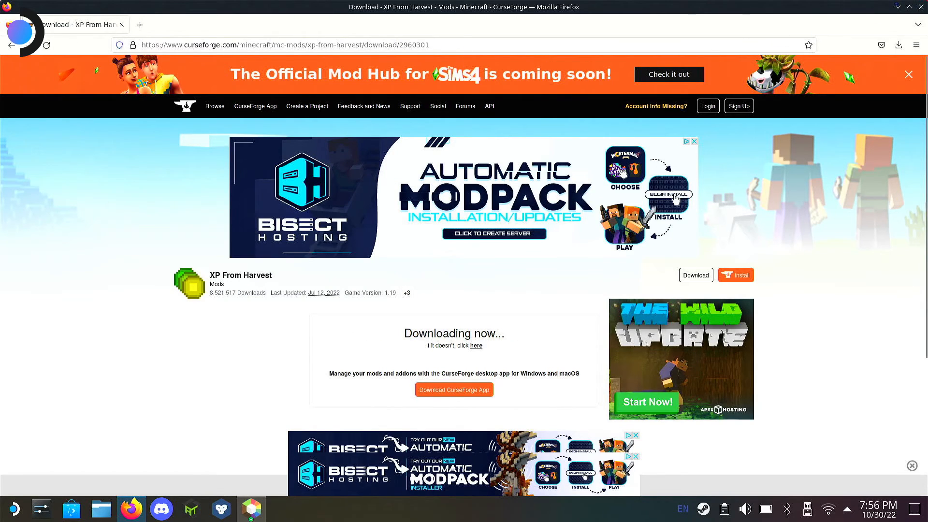
{"action": "mouse_move", "coordinate": [896, 7]}
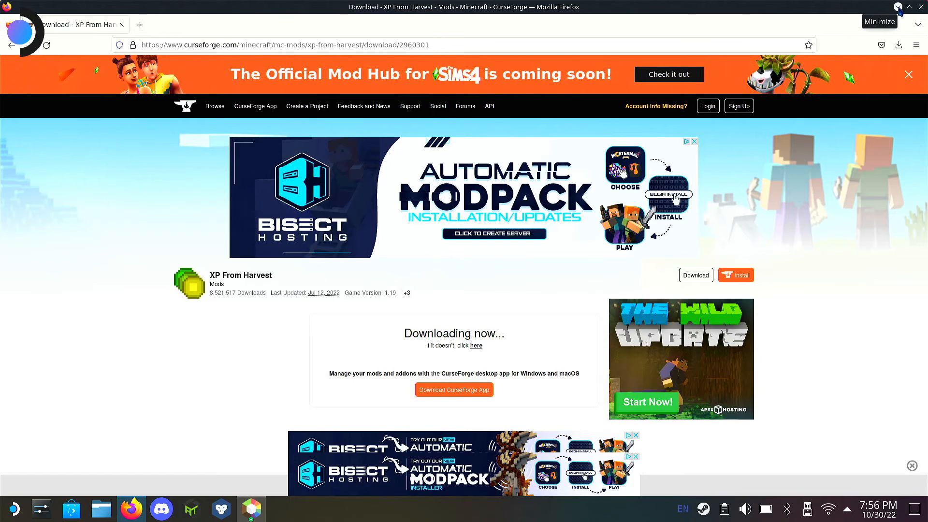
{"action": "left_click", "coordinate": [898, 45]}
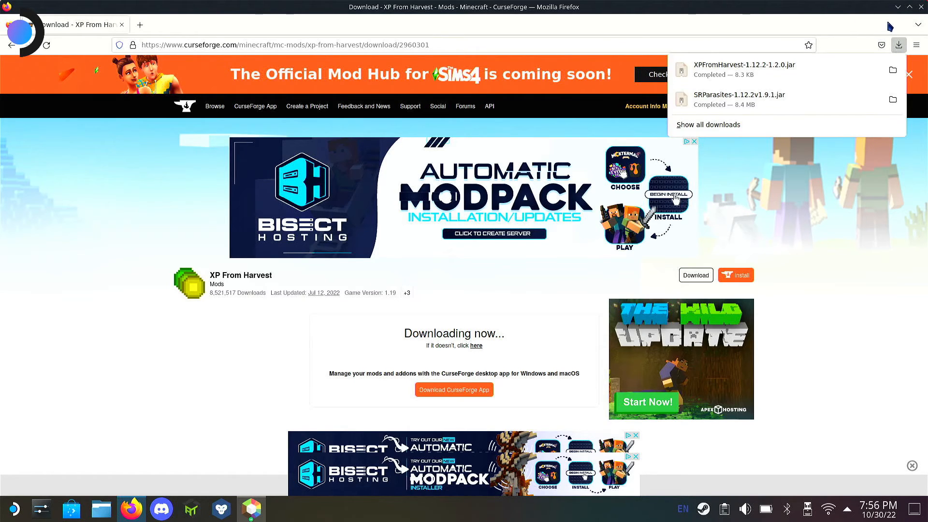
{"action": "left_click", "coordinate": [898, 45]}
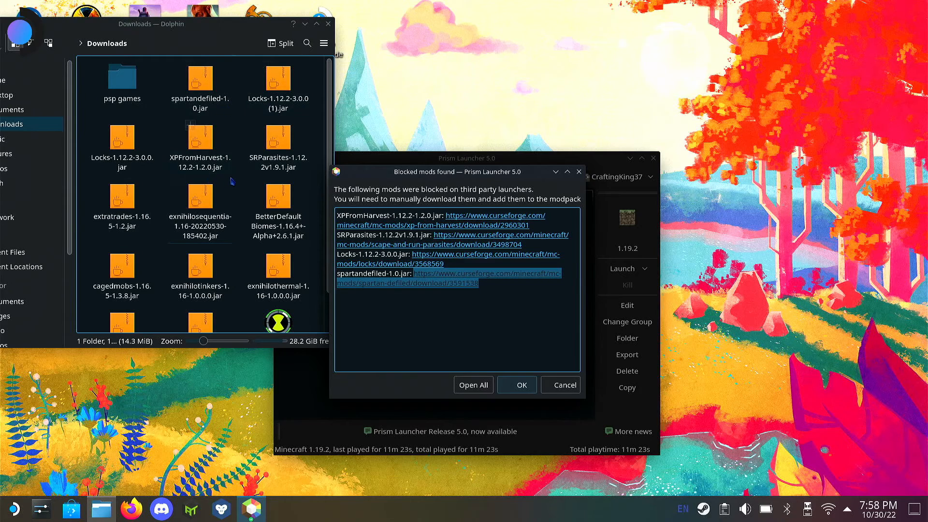
Inspect the downloaded jars and bring up actions for the duplicate Locks-1.12.2-3.0.0 (1).jar.
{"action": "left_click", "coordinate": [276, 139]}
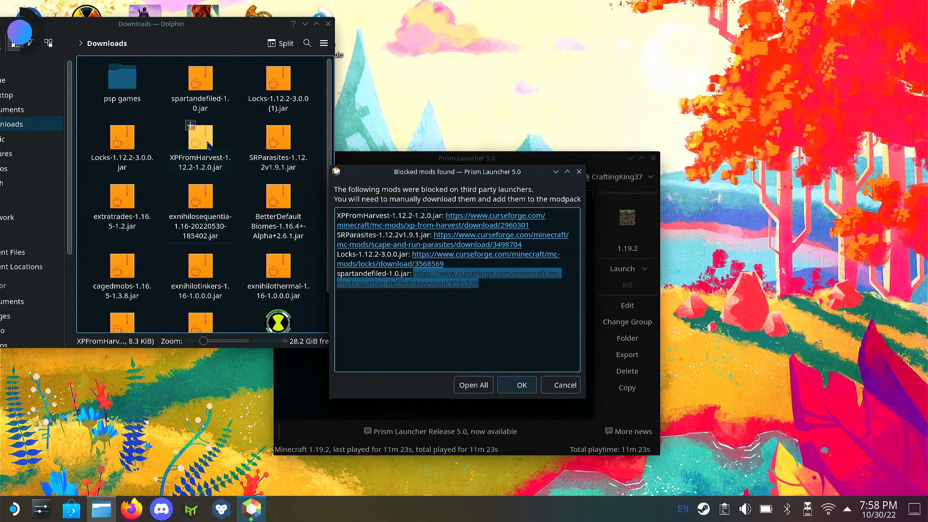
{"action": "left_click", "coordinate": [277, 80]}
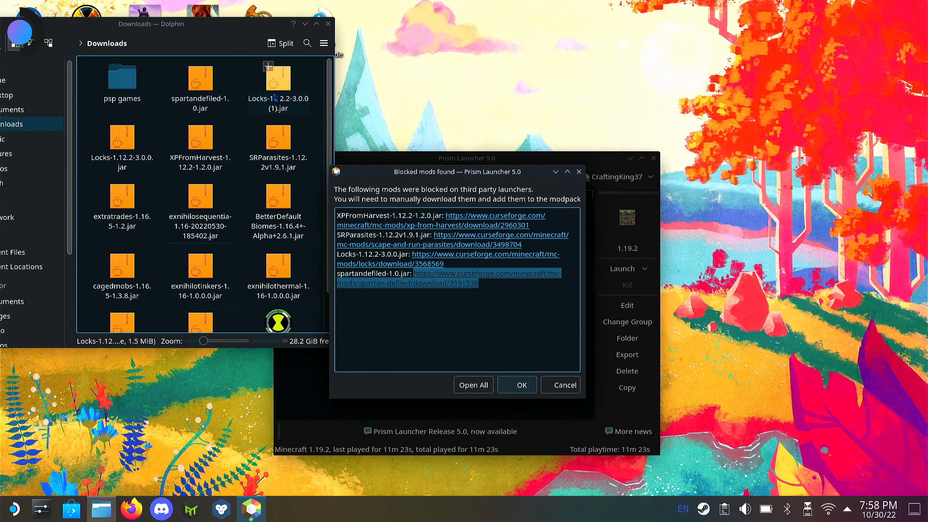
{"action": "right_click", "coordinate": [276, 79]}
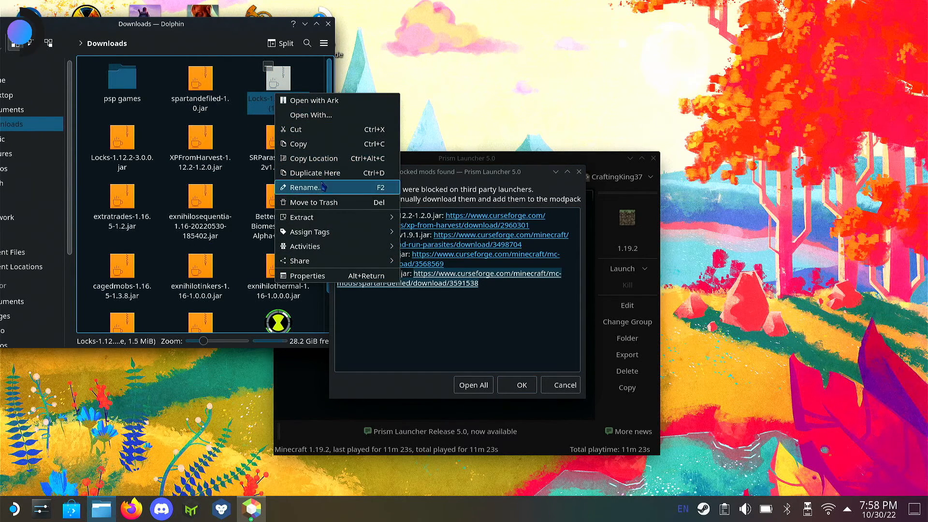
{"action": "mouse_move", "coordinate": [308, 129]}
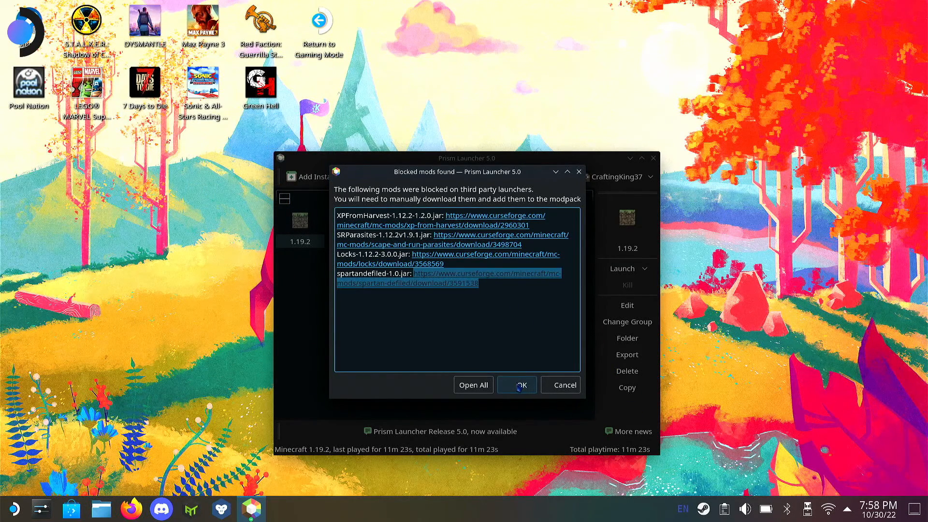
Accept the blocked-mods notice and edit the new RLCraft instance.
{"action": "left_click", "coordinate": [515, 384]}
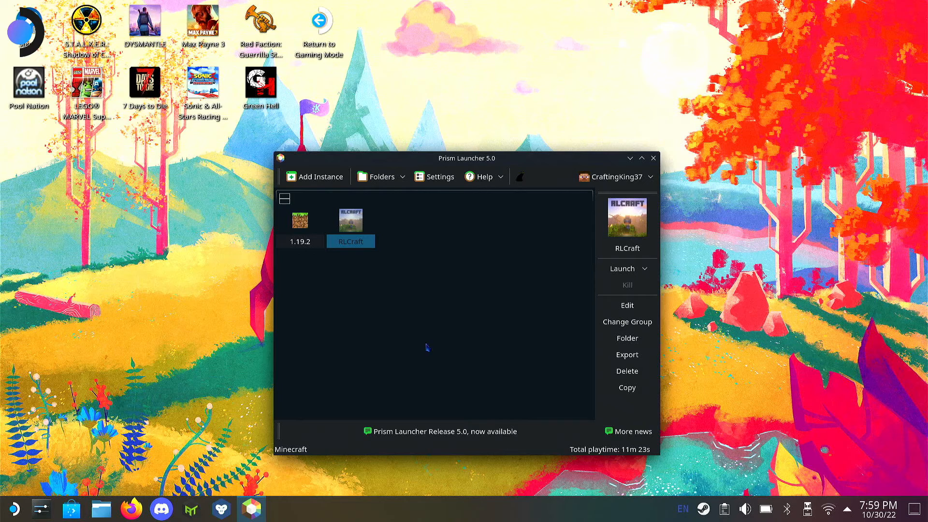
{"action": "mouse_move", "coordinate": [383, 238]}
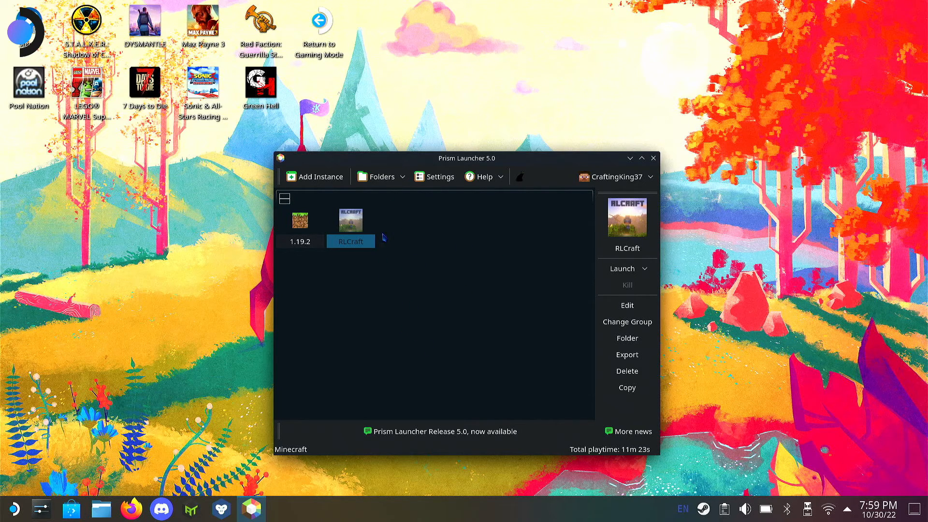
{"action": "mouse_move", "coordinate": [626, 305]}
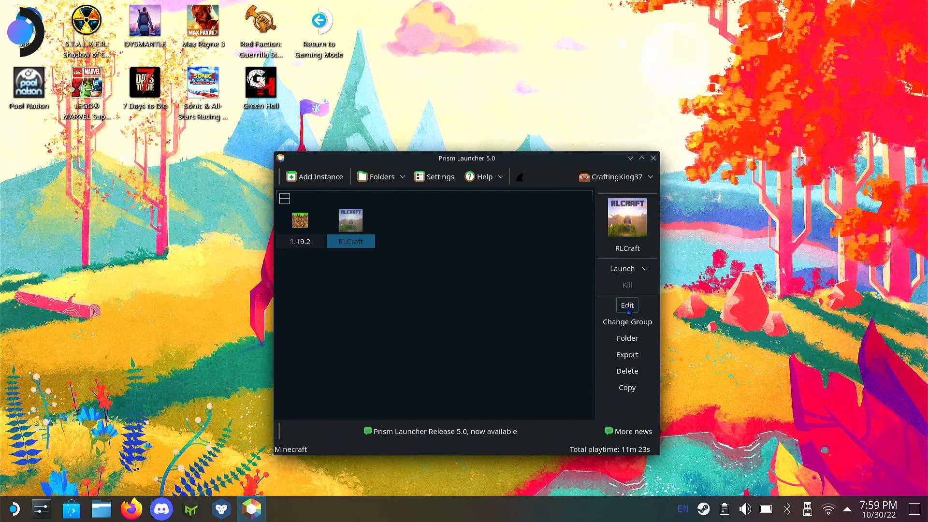
{"action": "left_click", "coordinate": [626, 305]}
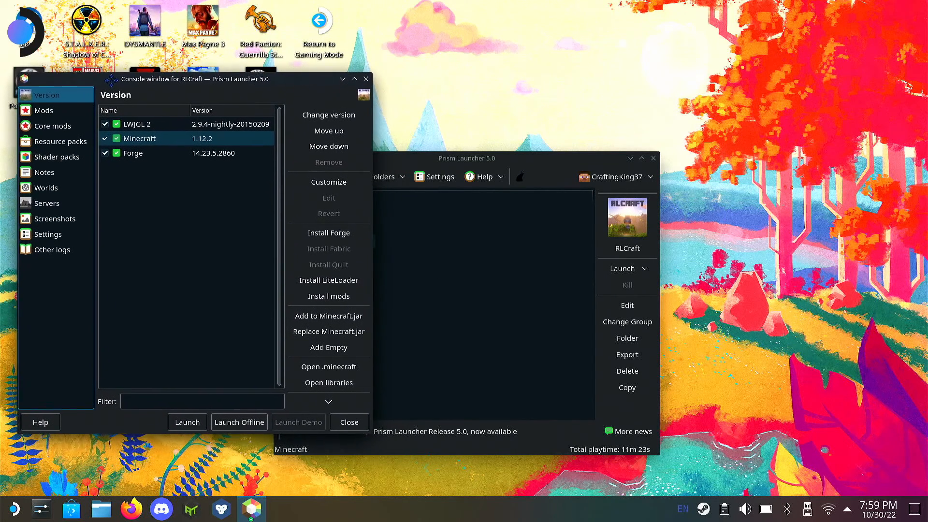
On the Mods page, add XPFromHarvest, SRParasites, spartandefiled and Locks (1) jars from Downloads.
{"action": "left_click", "coordinate": [43, 110]}
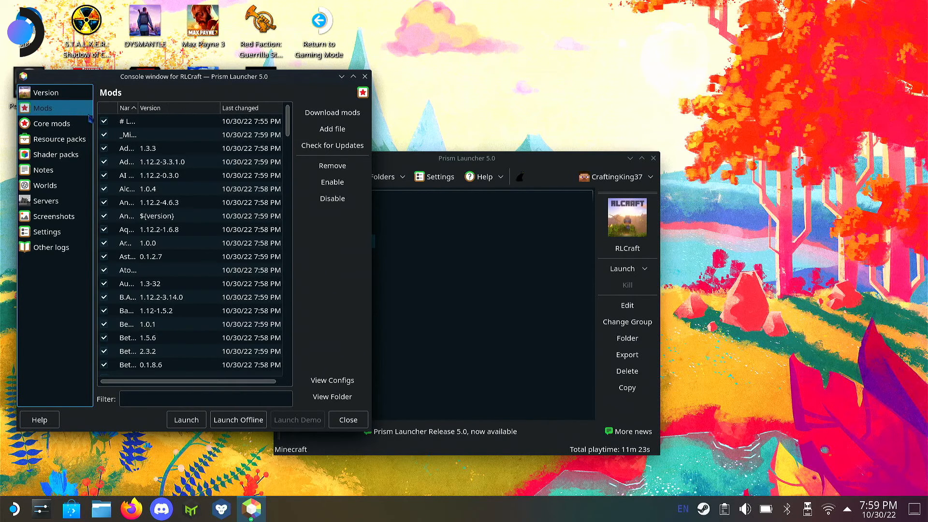
{"action": "scroll", "scroll_direction": "down", "scroll_amount": 3}
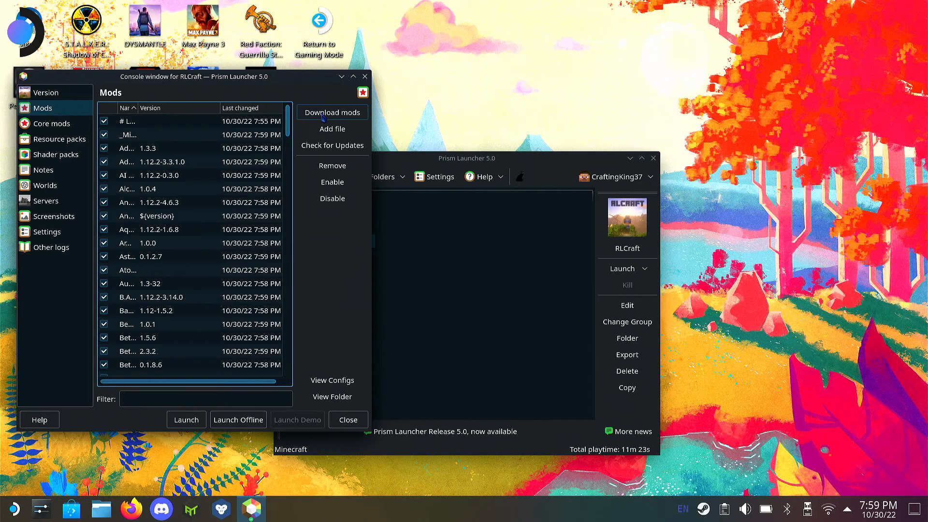
{"action": "mouse_move", "coordinate": [332, 129]}
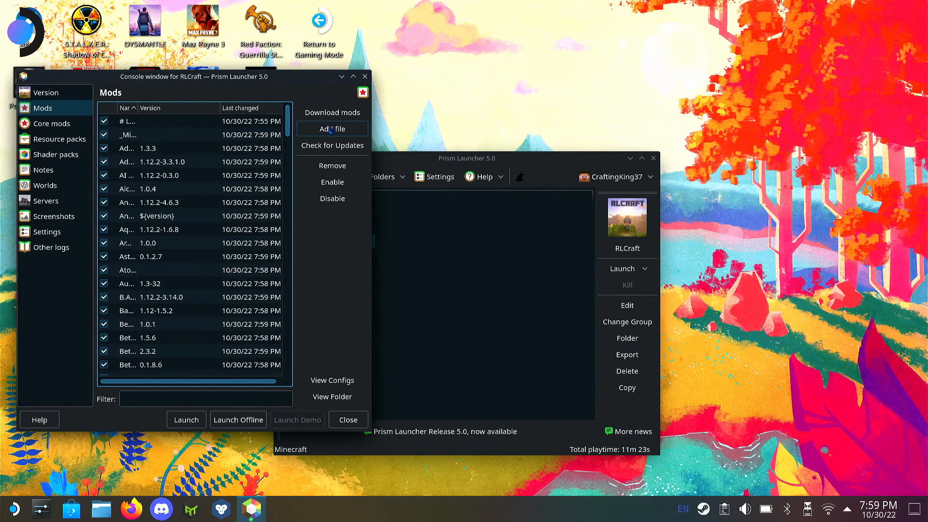
{"action": "left_click", "coordinate": [332, 128]}
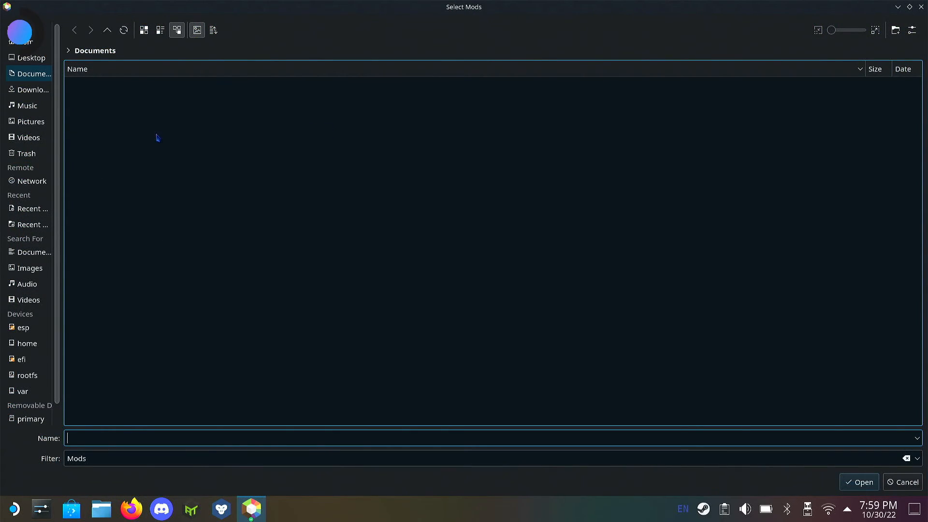
{"action": "left_click", "coordinate": [29, 90]}
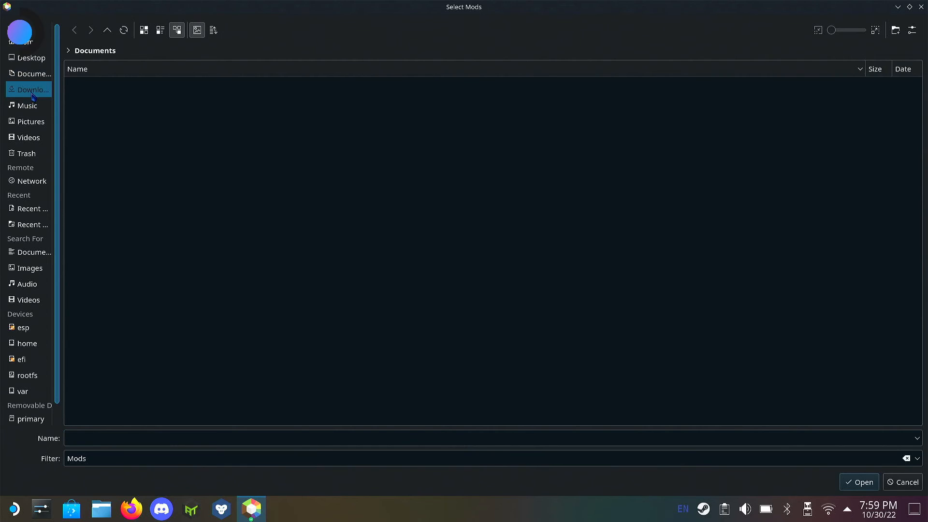
{"action": "left_click", "coordinate": [32, 89]}
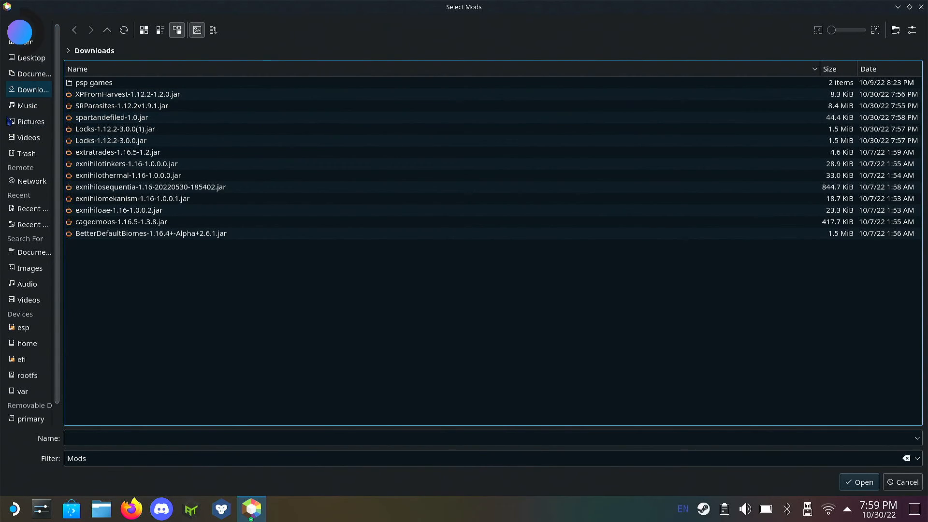
{"action": "left_click", "coordinate": [127, 94]}
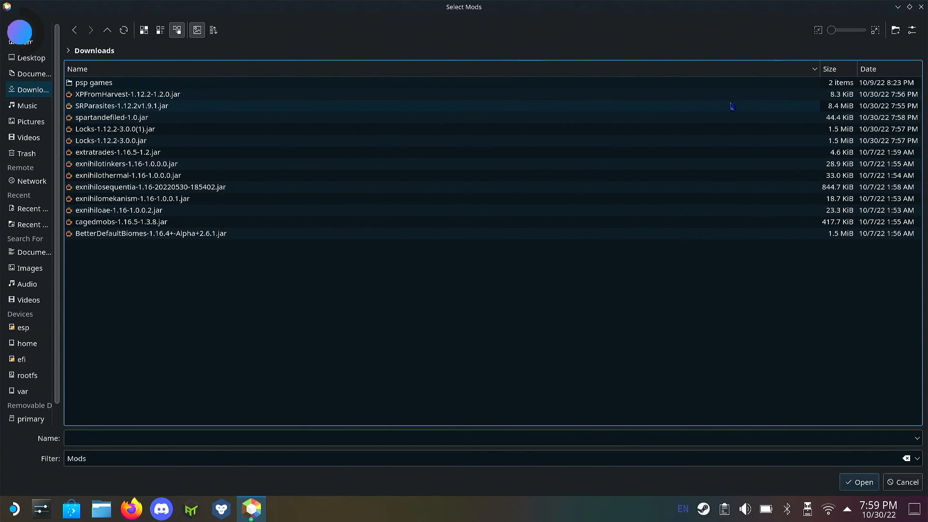
{"action": "left_click", "coordinate": [121, 105]}
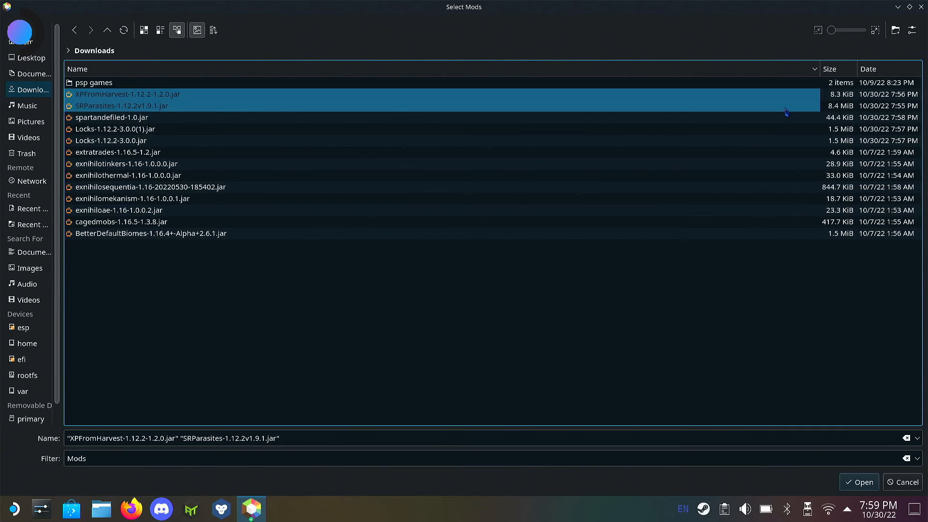
{"action": "left_click", "coordinate": [116, 128]}
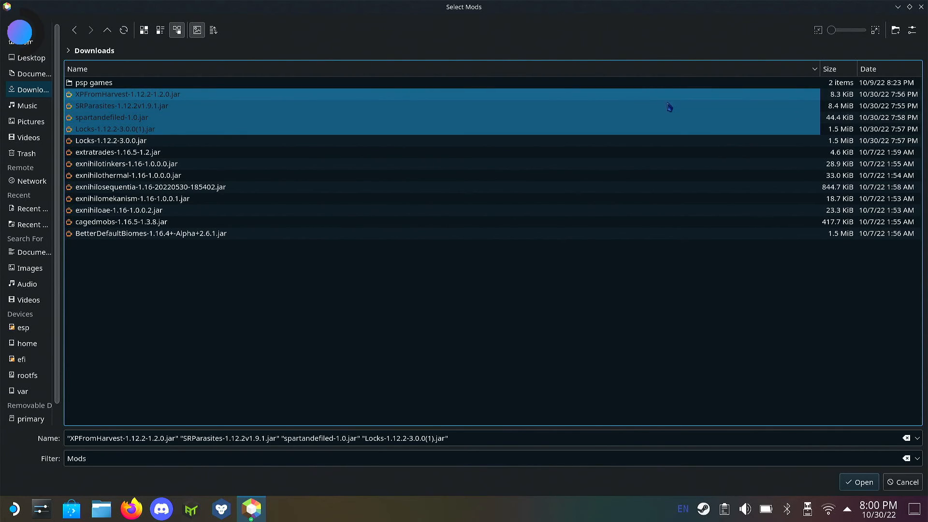
{"action": "mouse_move", "coordinate": [686, 132]}
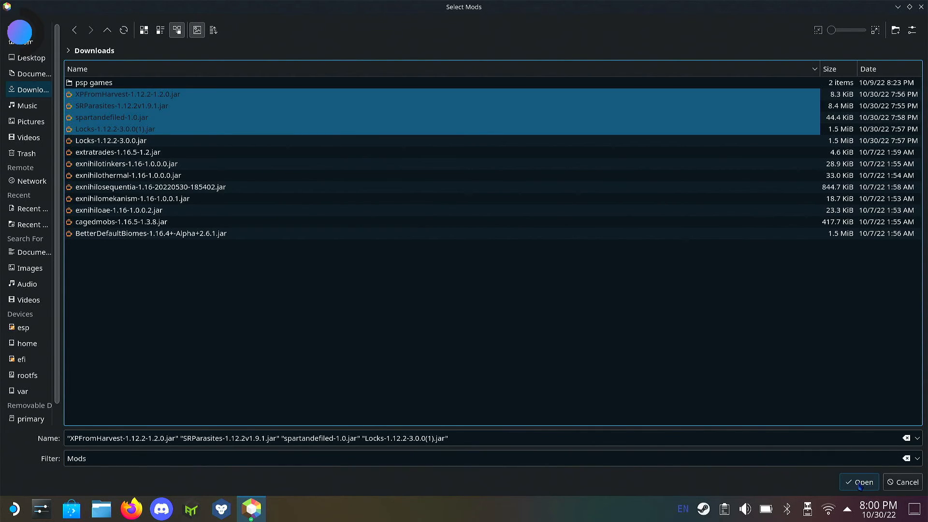
{"action": "mouse_move", "coordinate": [859, 485]}
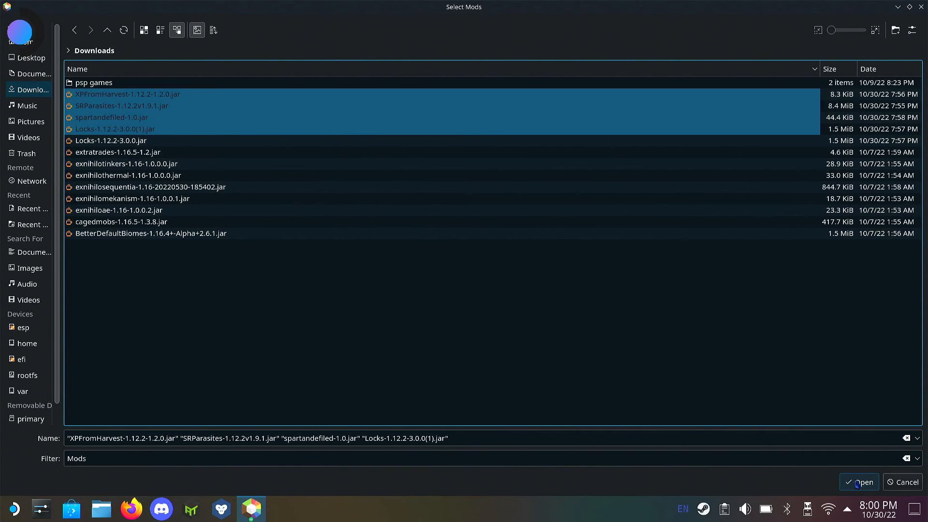
{"action": "left_click", "coordinate": [858, 482]}
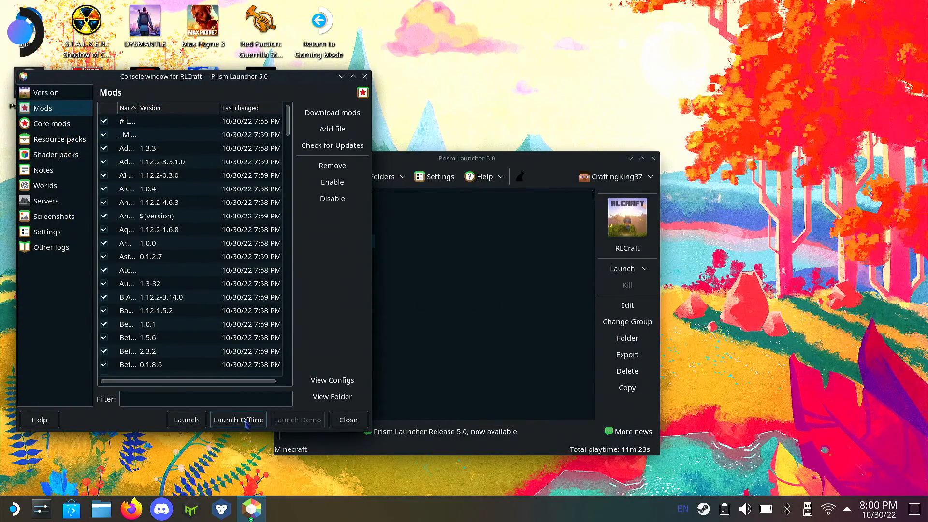
{"action": "mouse_move", "coordinate": [46, 93]}
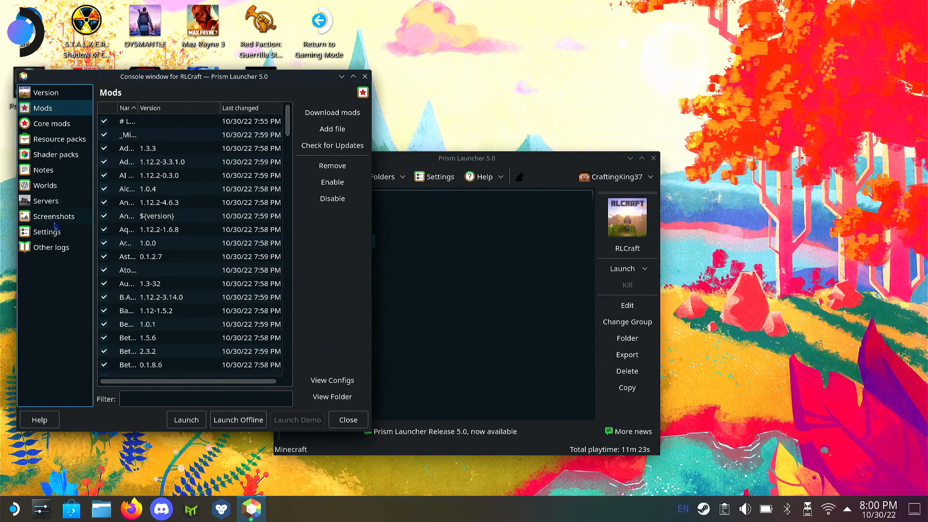
Review RLCraft's Java settings, then return to Version showing Forge 14.23.5.2860.
{"action": "left_click", "coordinate": [47, 231]}
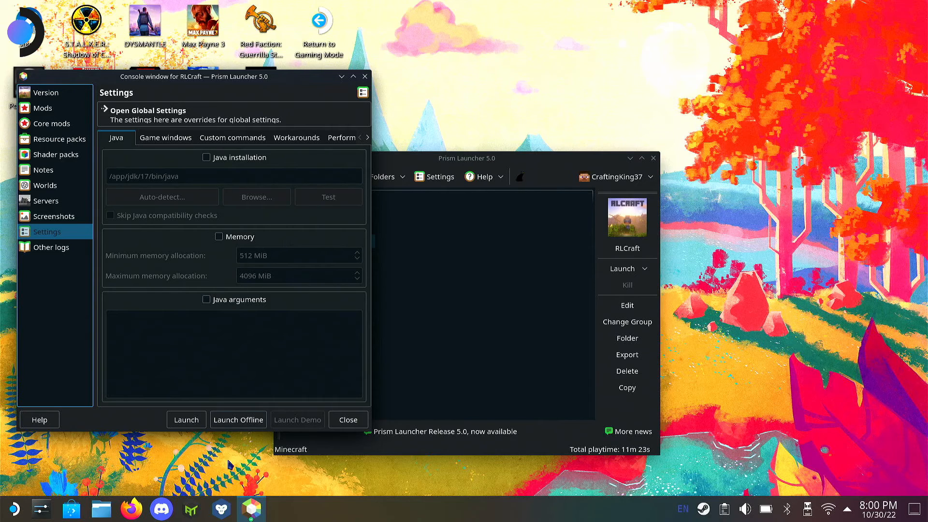
{"action": "left_click", "coordinate": [46, 92]}
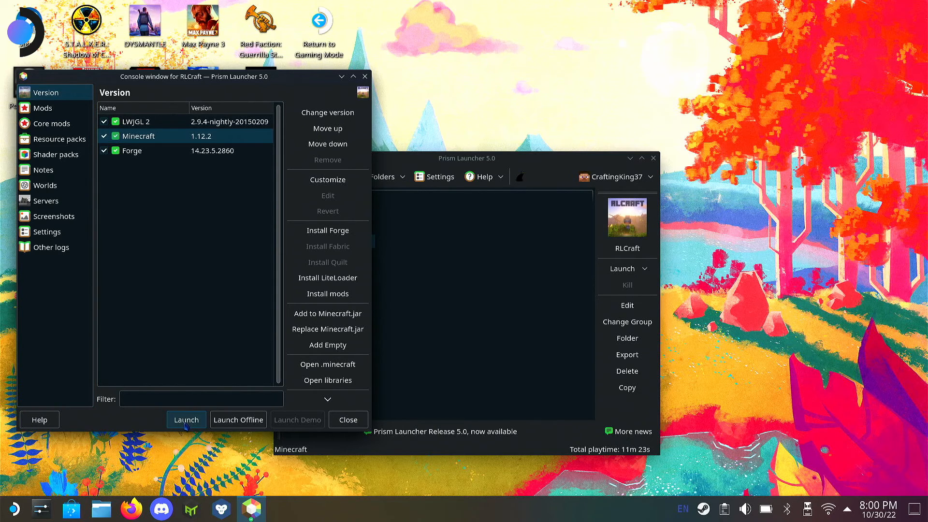
Launch RLCraft, read the Java 17 versus Java 8 crash log, and open Settings.
{"action": "left_click", "coordinate": [185, 419]}
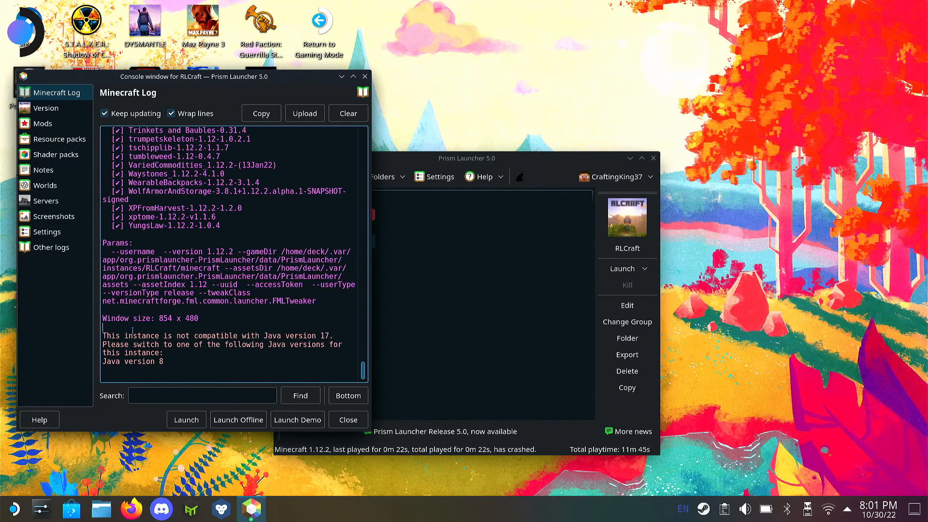
{"action": "left_click_drag", "start_coordinate": [103, 335], "coordinate": [166, 362]}
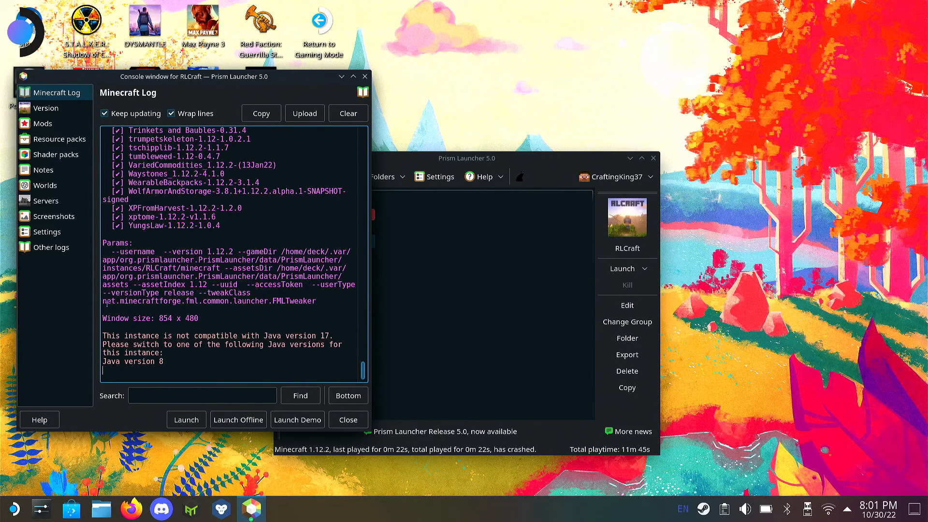
{"action": "left_click", "coordinate": [46, 231]}
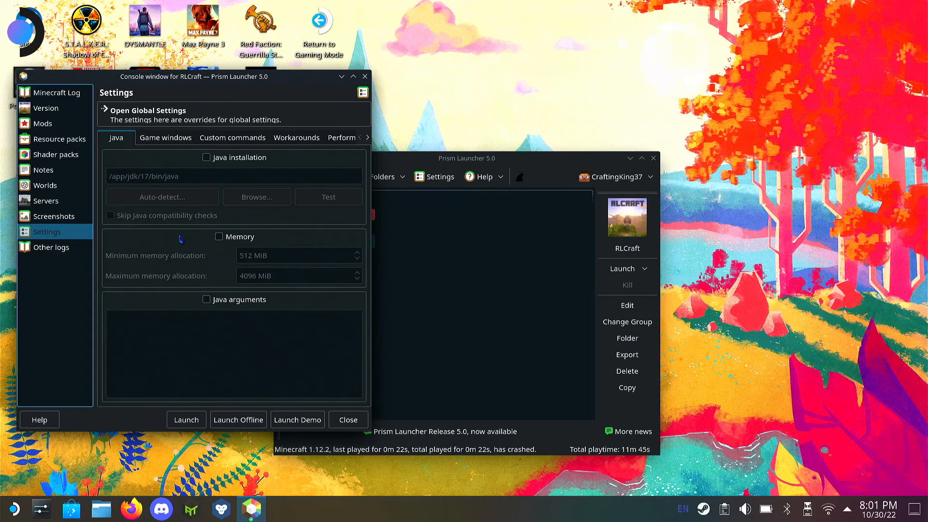
Override RLCraft's Java installation with the auto-detected Java 8 at /app/jdk/8/bin/java.
{"action": "left_click", "coordinate": [206, 157]}
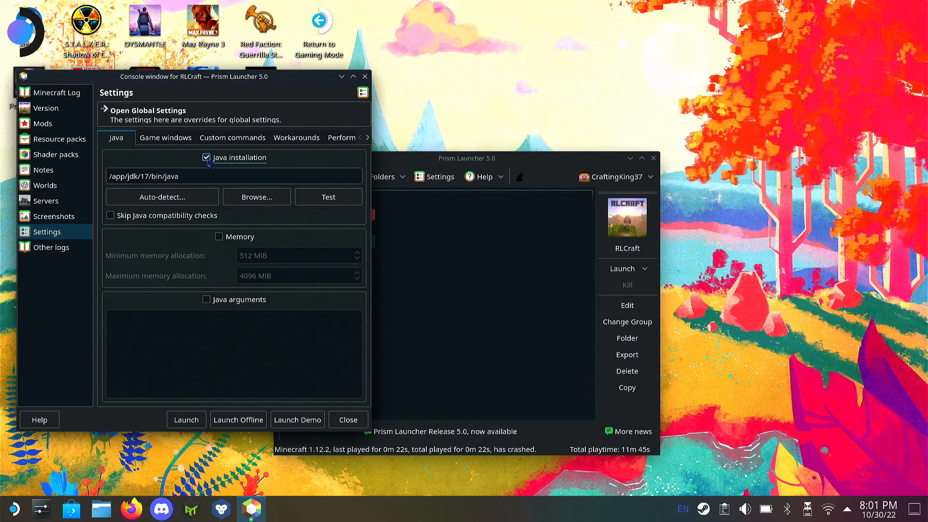
{"action": "left_click", "coordinate": [240, 176]}
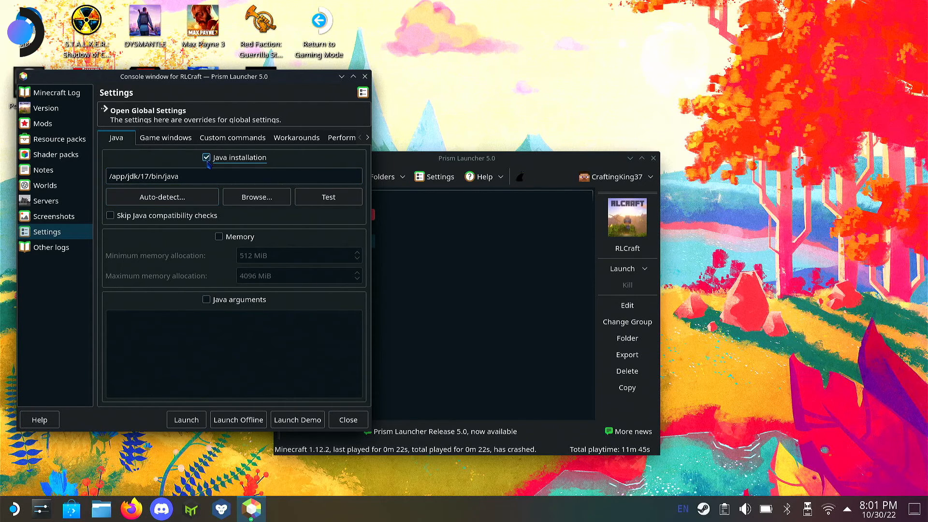
{"action": "left_click", "coordinate": [161, 196]}
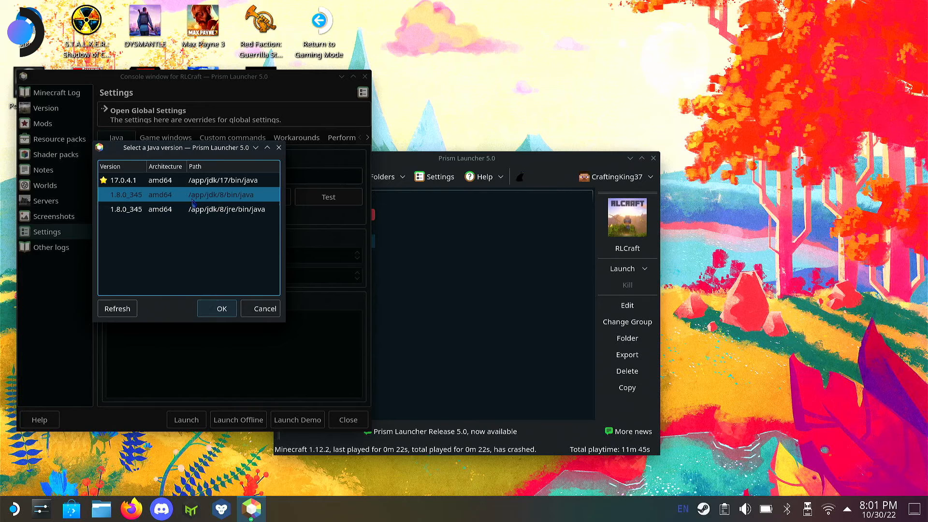
{"action": "mouse_move", "coordinate": [242, 203]}
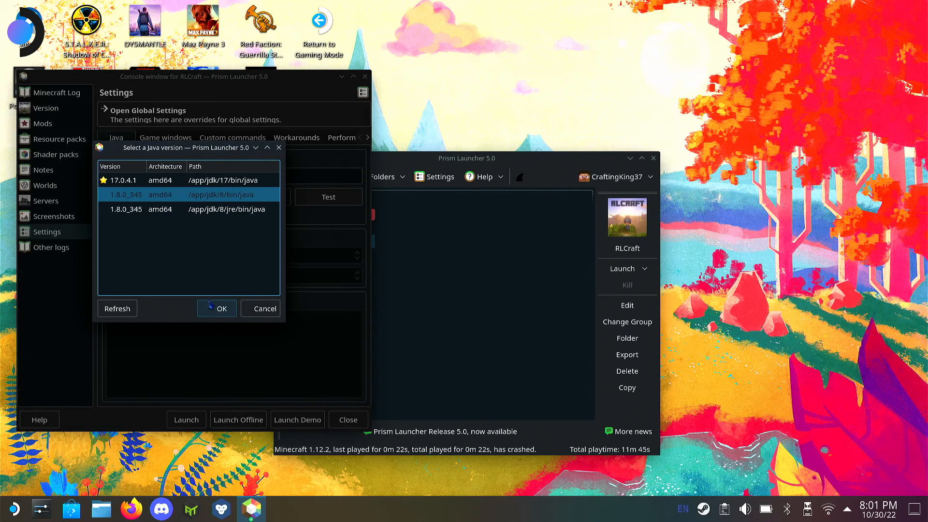
{"action": "left_click", "coordinate": [222, 308]}
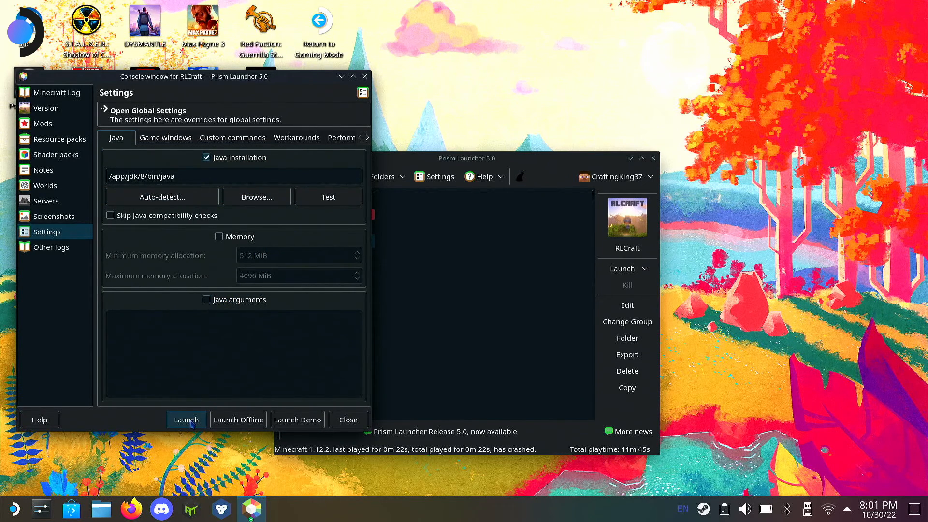
Launch RLCraft on Java 8 to its title screen, then quit the game.
{"action": "left_click", "coordinate": [185, 419]}
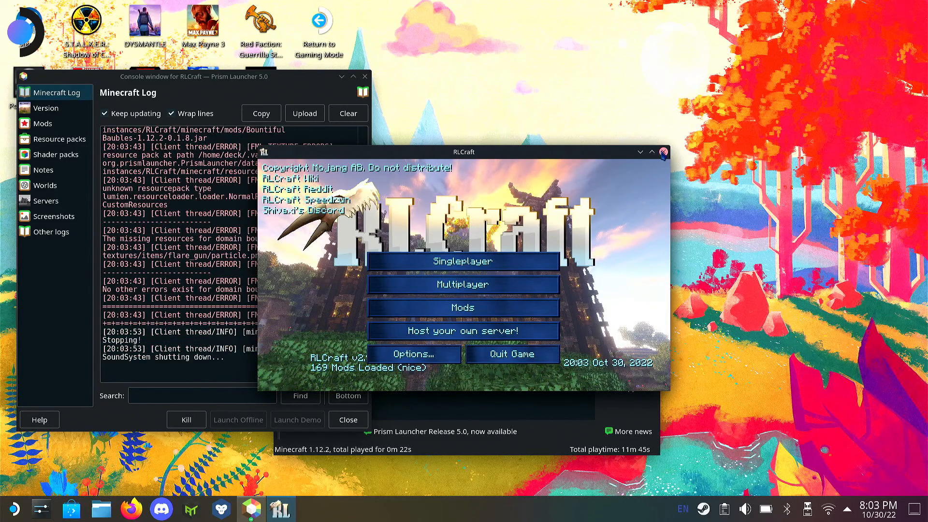
{"action": "left_click", "coordinate": [511, 354]}
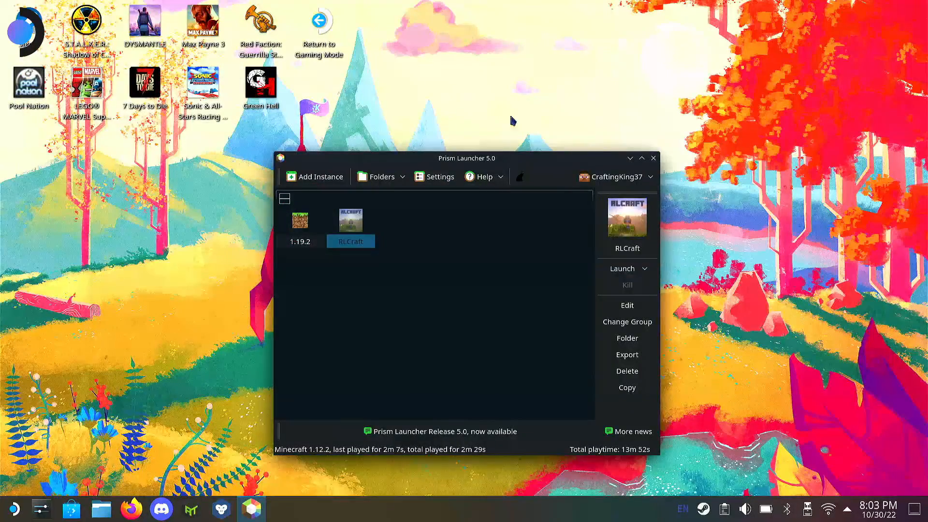
{"action": "mouse_move", "coordinate": [388, 349]}
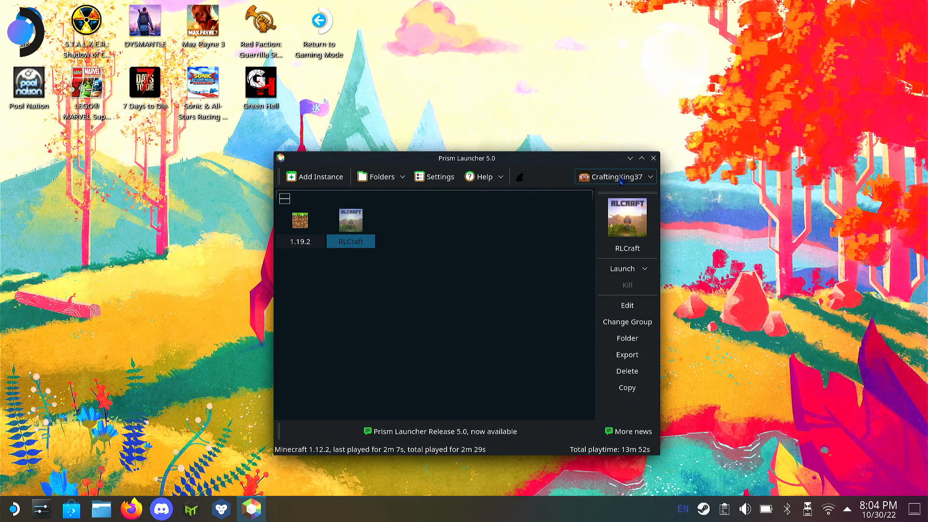
Close the RLCraft game window and console, leaving the desktop session.
{"action": "left_click", "coordinate": [615, 176]}
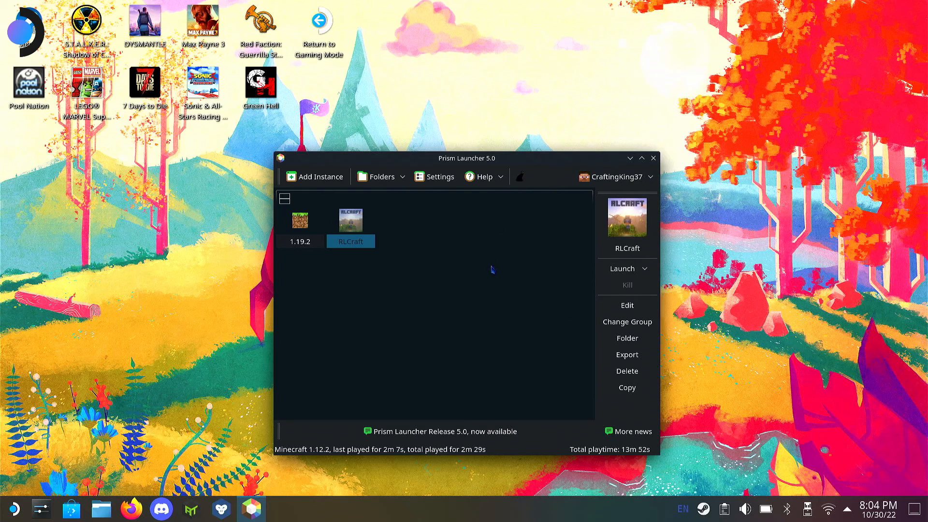
{"action": "mouse_move", "coordinate": [492, 270]}
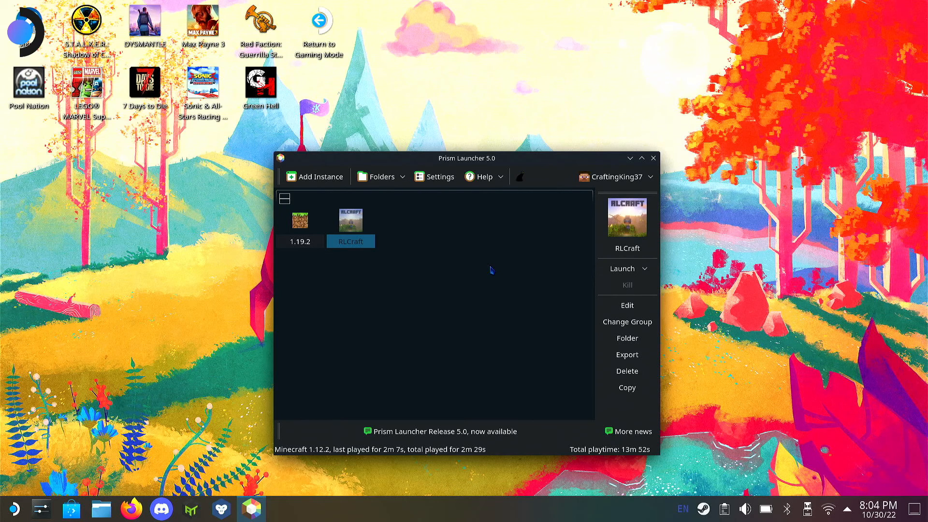
{"action": "mouse_move", "coordinate": [615, 176]}
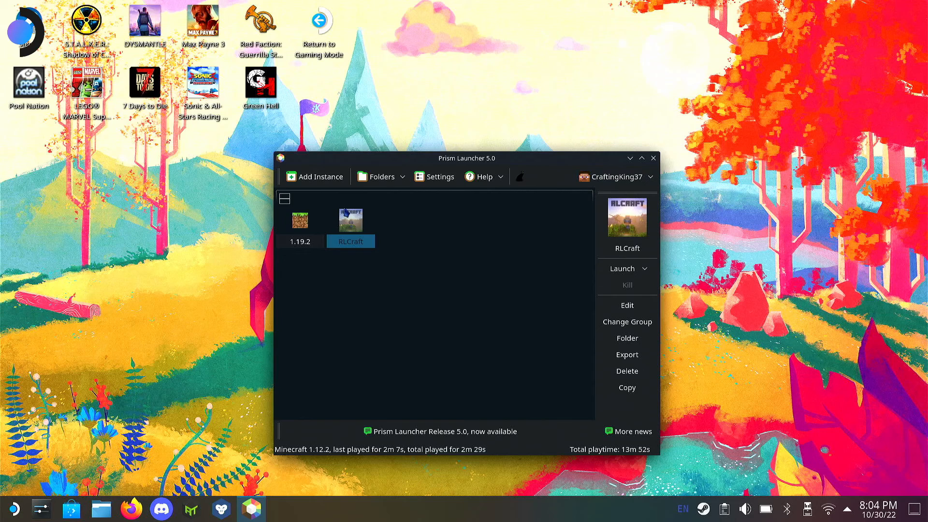
{"action": "mouse_move", "coordinate": [470, 370]}
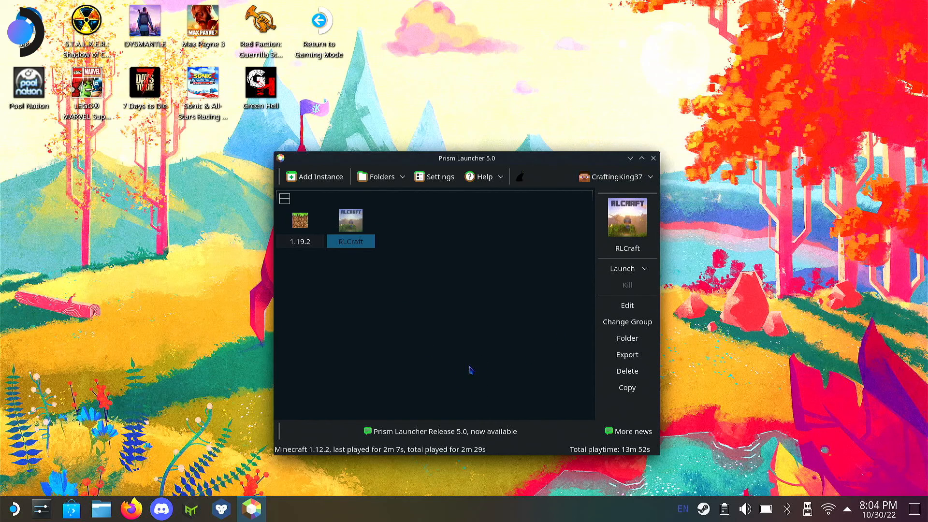
{"action": "mouse_move", "coordinate": [487, 212]}
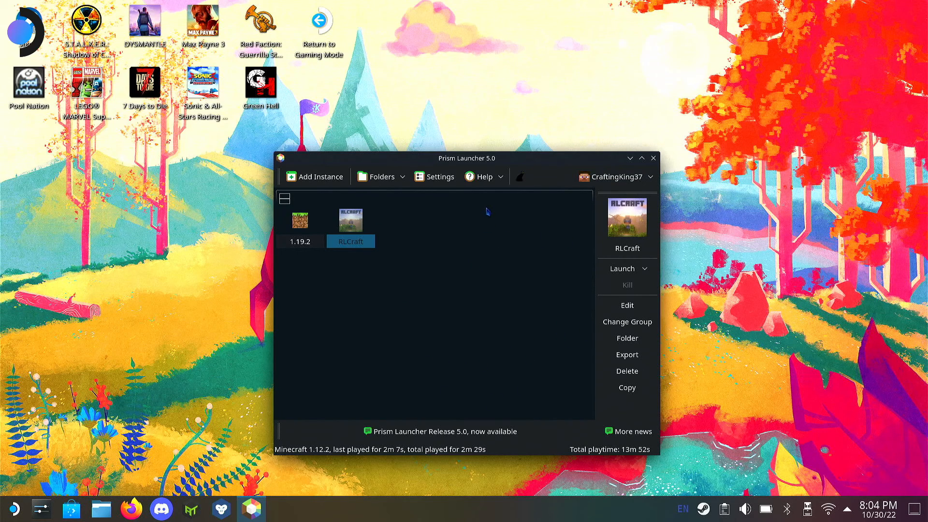
{"action": "left_click_drag", "start_coordinate": [467, 158], "coordinate": [446, 136]}
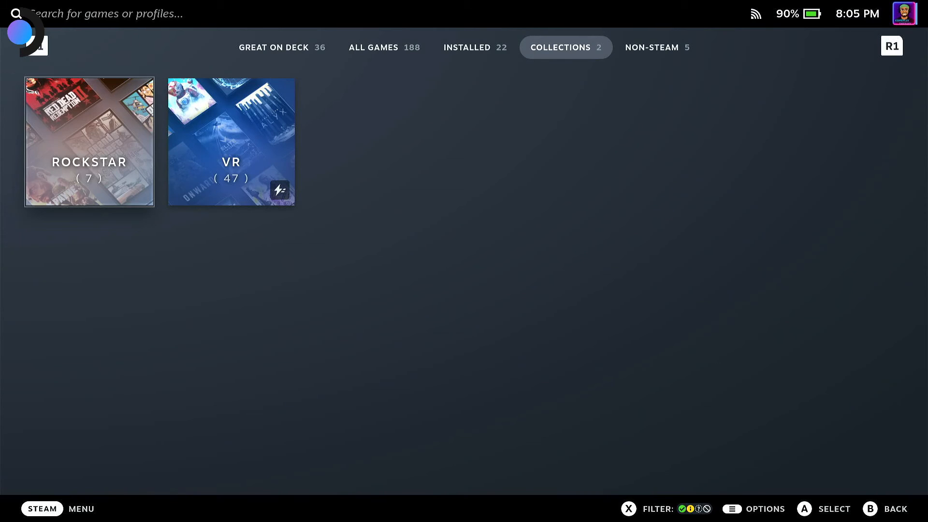
Launch Prism Launcher from the Library's Non-Steam games list.
{"action": "left_click", "coordinate": [656, 47]}
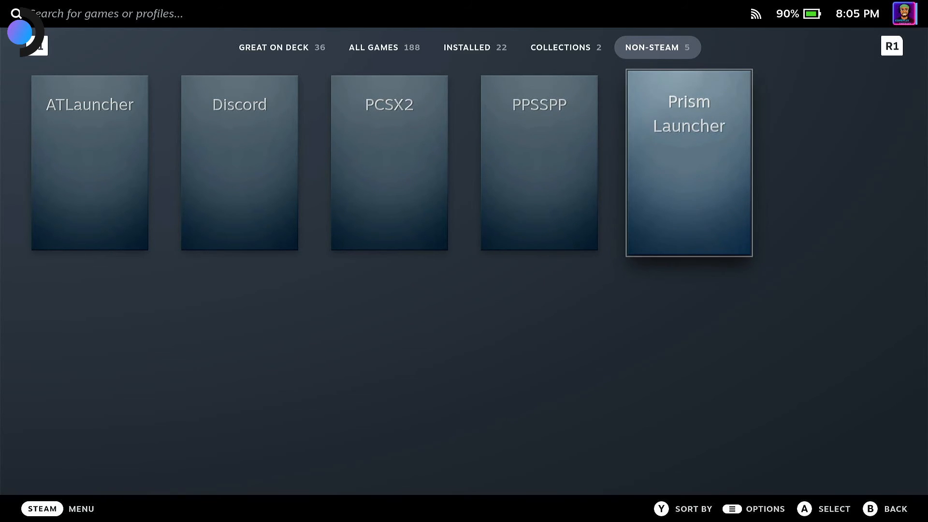
{"action": "left_click", "coordinate": [688, 162]}
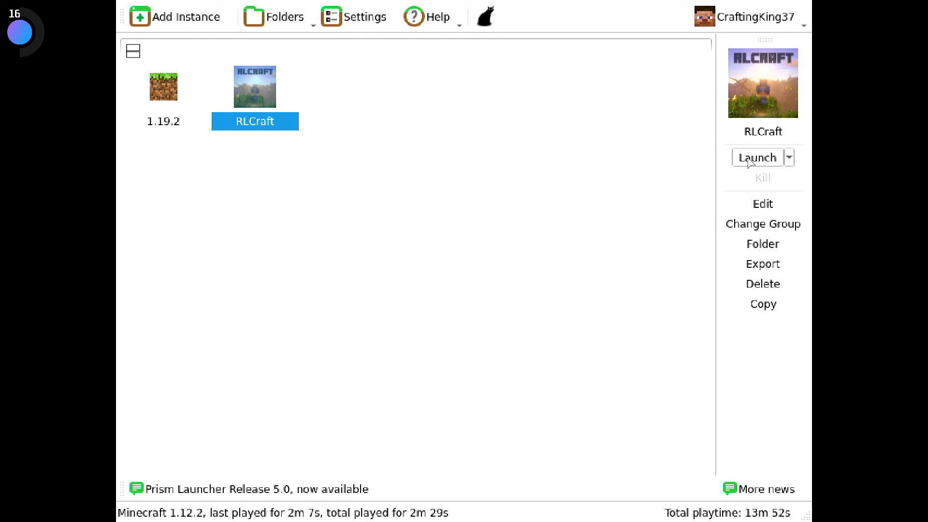
{"action": "mouse_move", "coordinate": [677, 239]}
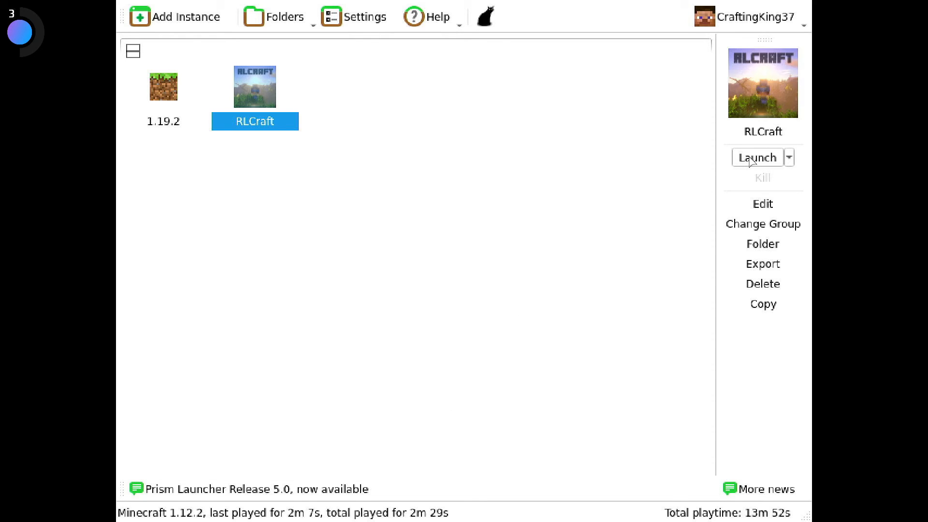
Launch the selected RLCraft instance from gaming mode.
{"action": "left_click", "coordinate": [756, 157]}
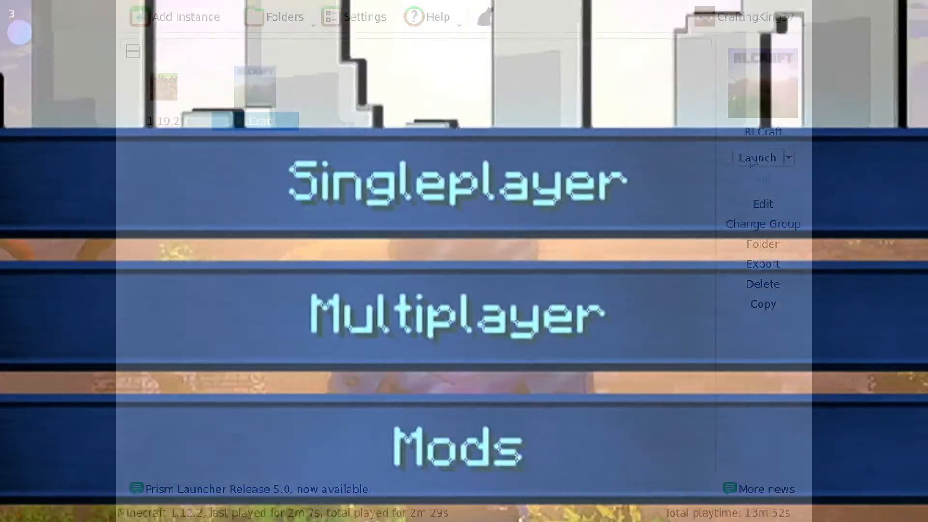
{"action": "left_click", "coordinate": [757, 158]}
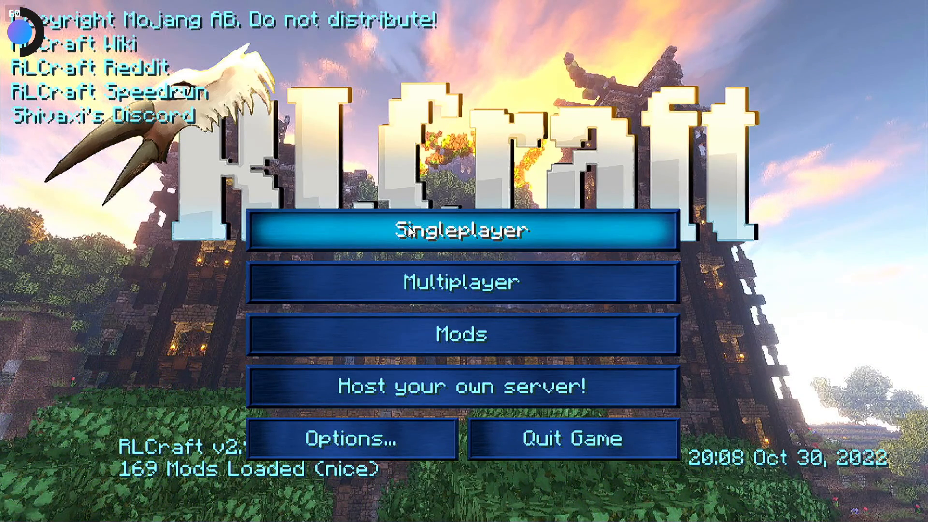
{"action": "mouse_move", "coordinate": [445, 245]}
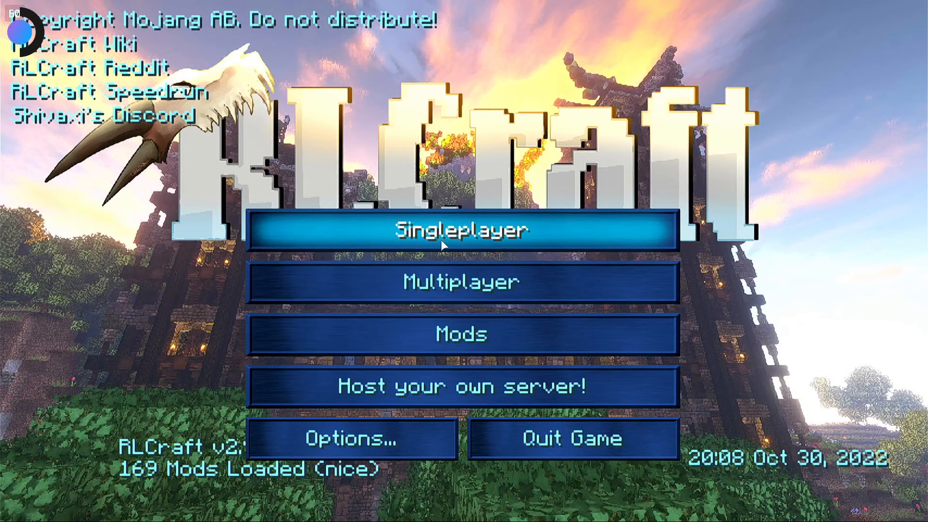
Create a single-player world named New World with game mode set to Survival.
{"action": "left_click", "coordinate": [463, 230]}
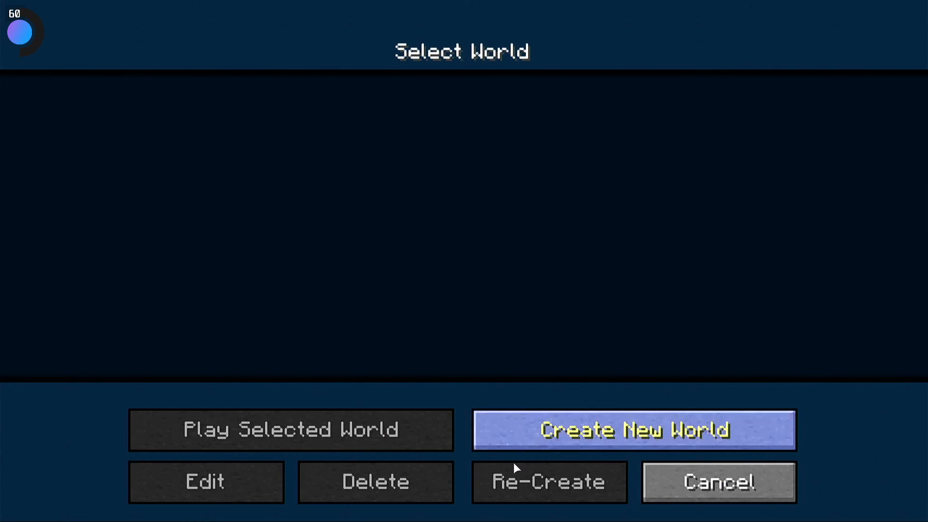
{"action": "left_click", "coordinate": [633, 430]}
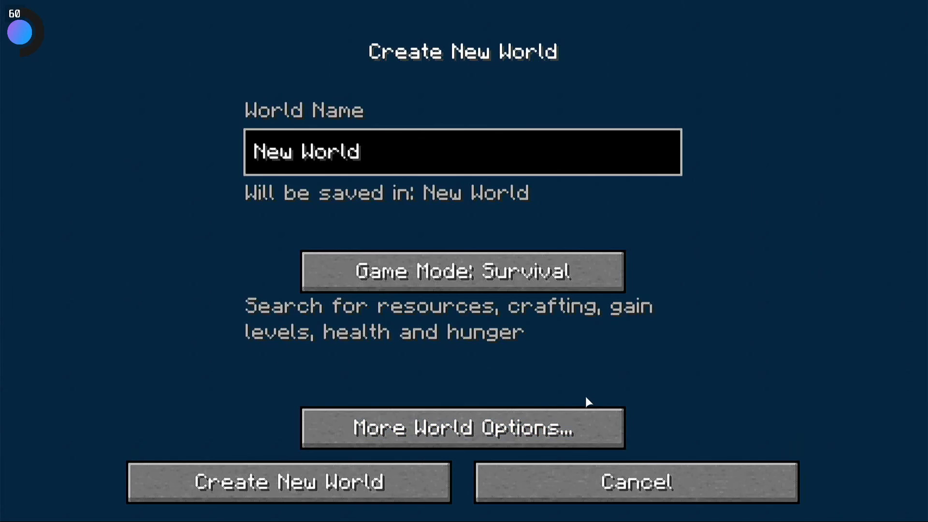
{"action": "left_click", "coordinate": [463, 271]}
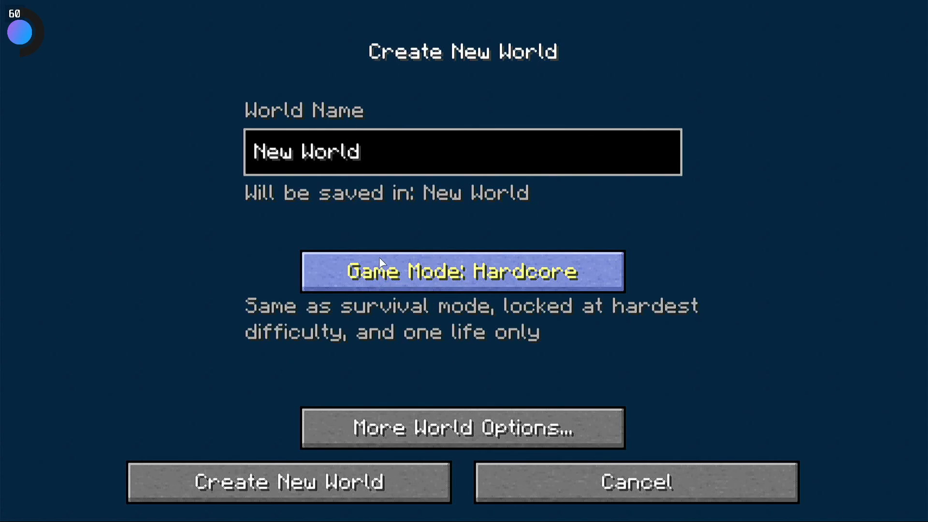
{"action": "left_click", "coordinate": [464, 271]}
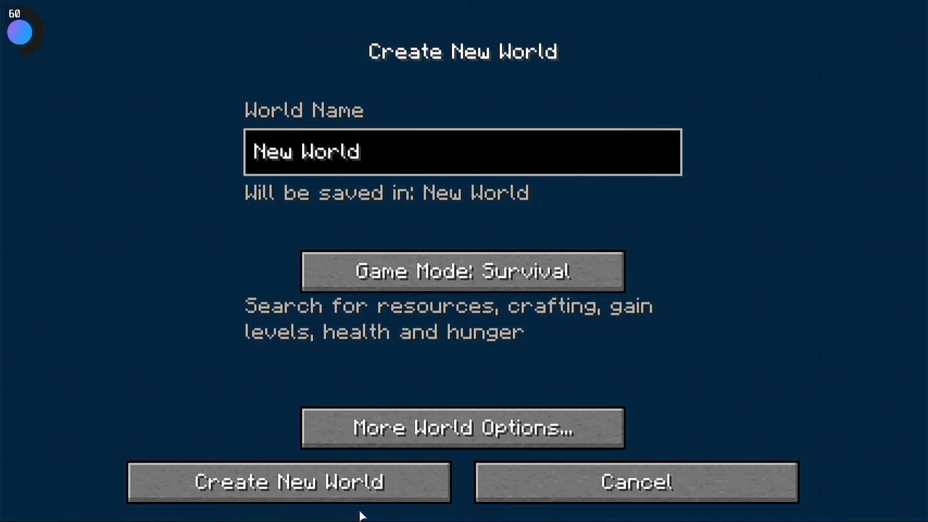
{"action": "left_click", "coordinate": [288, 482]}
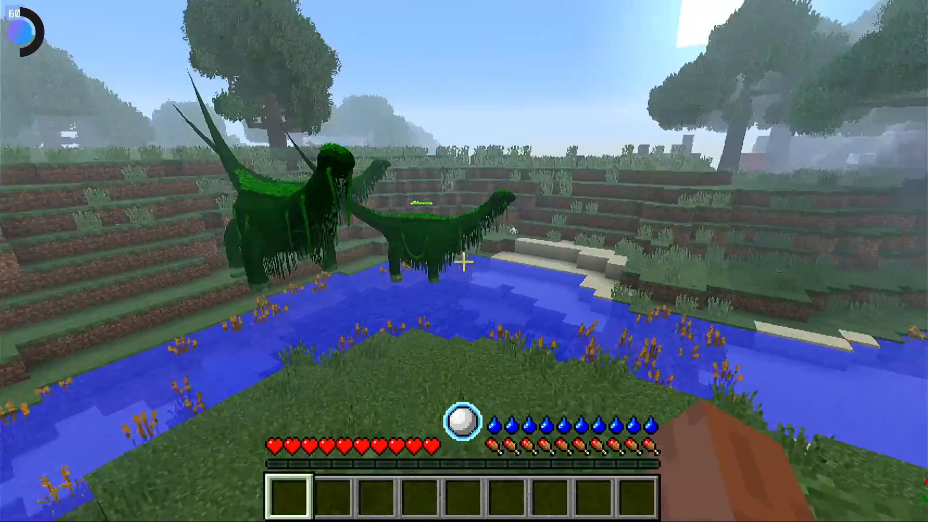
{"action": "mouse_move", "coordinate": [464, 261]}
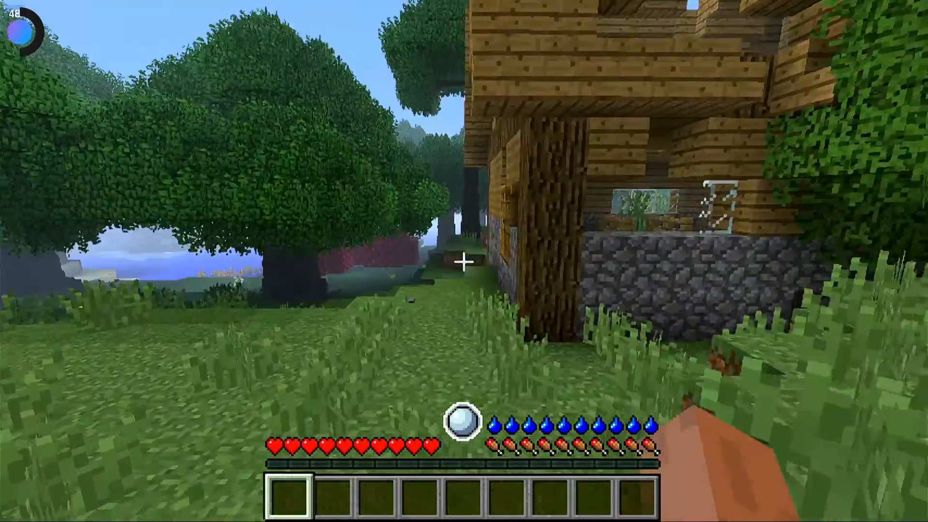
{"action": "mouse_move", "coordinate": [464, 261]}
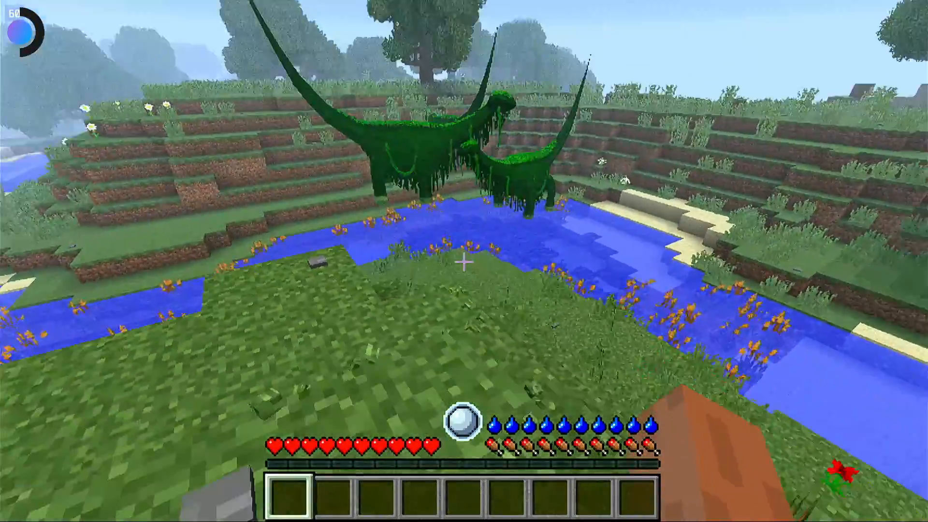
{"action": "mouse_move", "coordinate": [464, 261]}
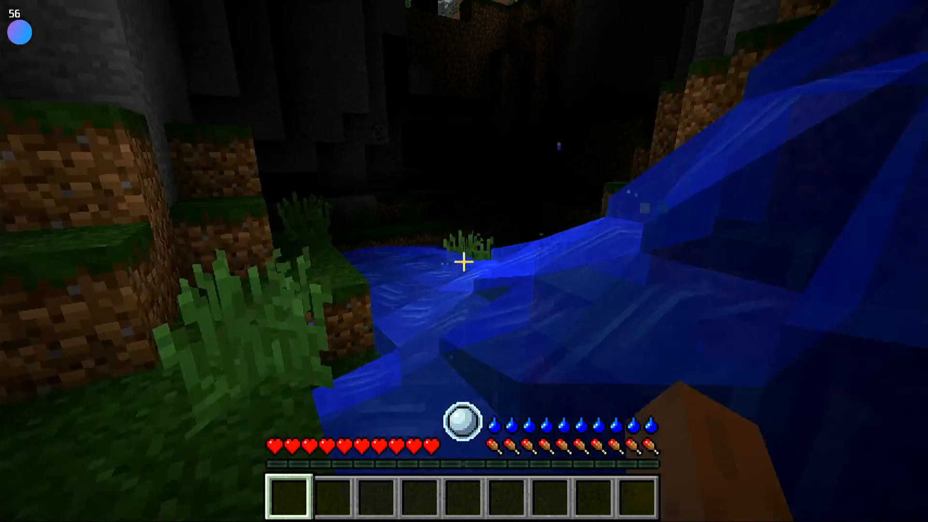
{"action": "mouse_move", "coordinate": [464, 261]}
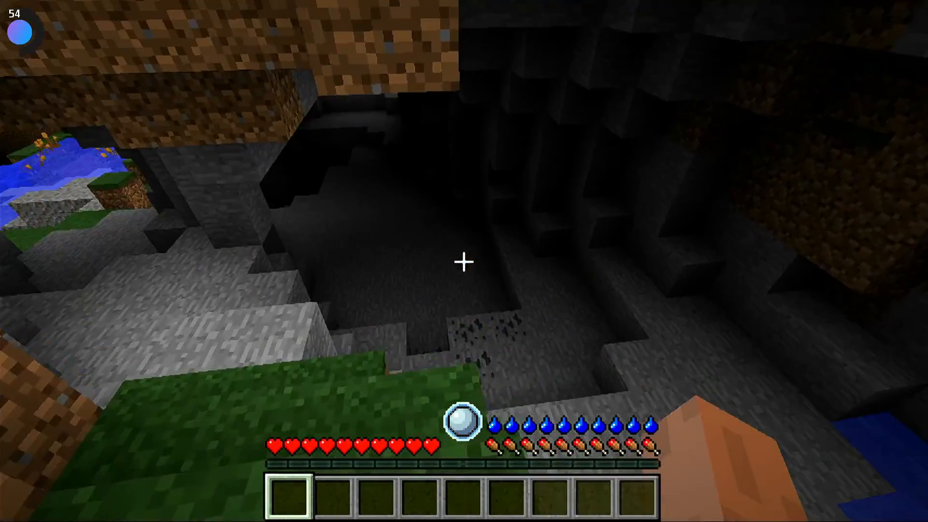
{"action": "mouse_move", "coordinate": [464, 261]}
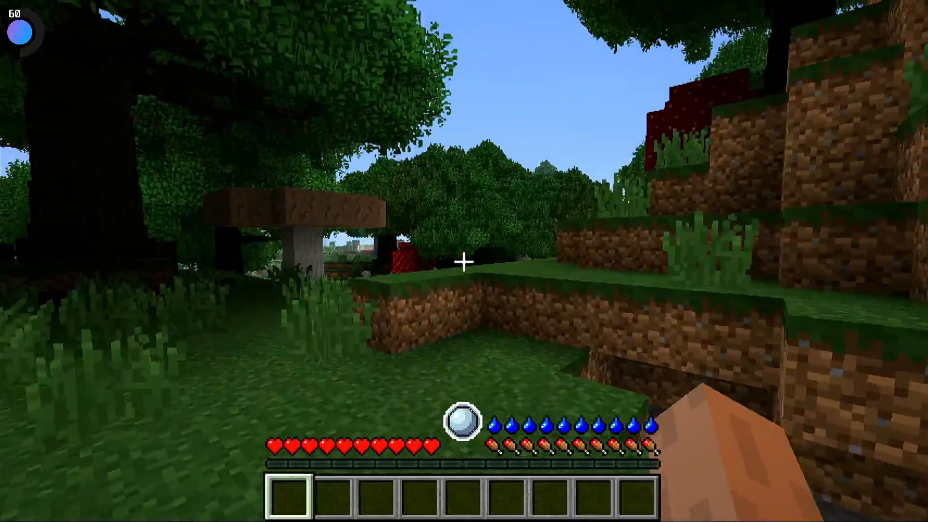
{"action": "mouse_move", "coordinate": [464, 261]}
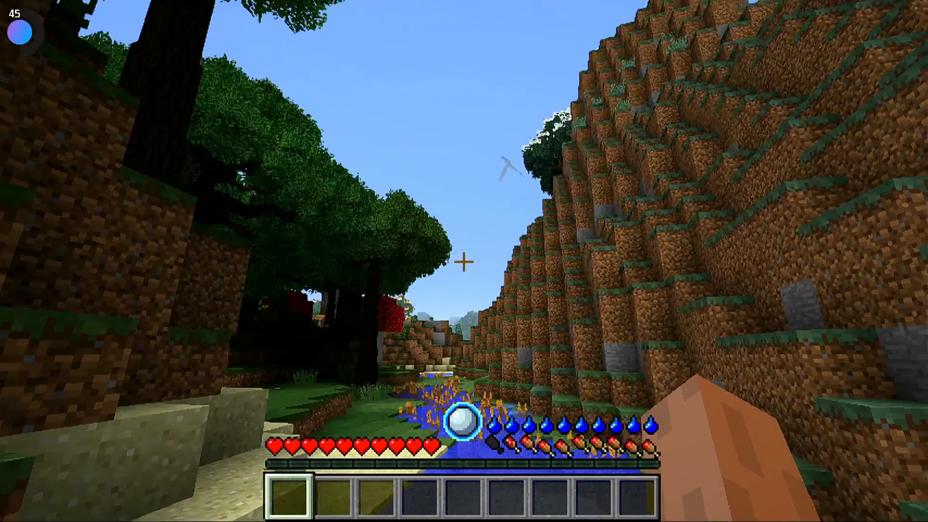
{"action": "mouse_move", "coordinate": [463, 261]}
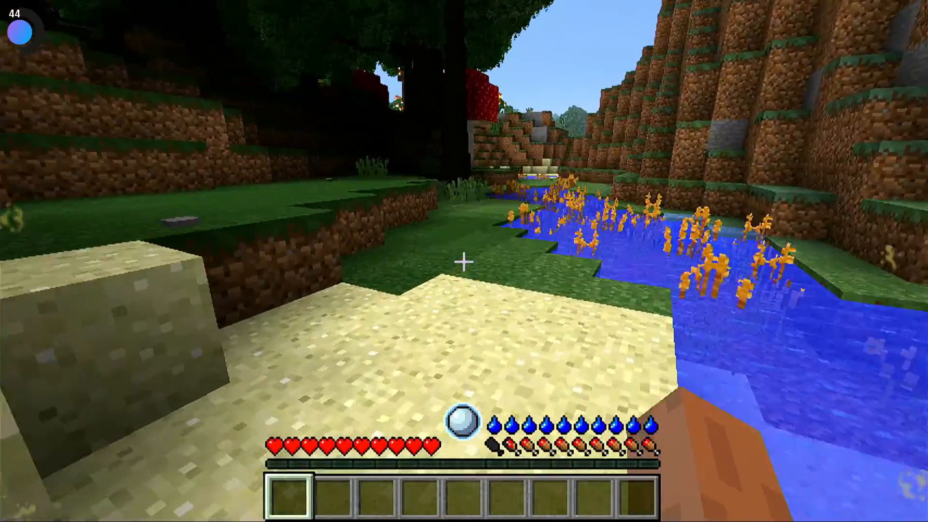